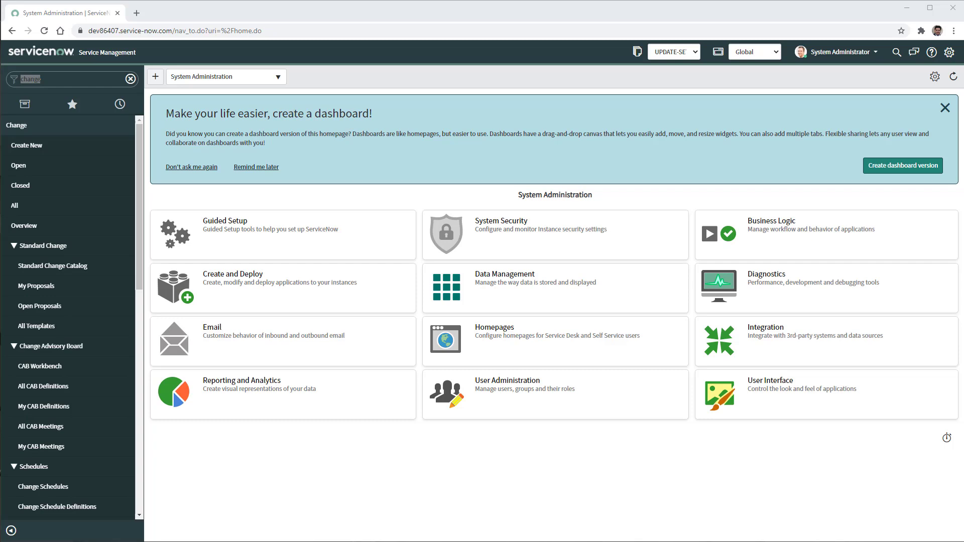
mouse_move(26, 145)
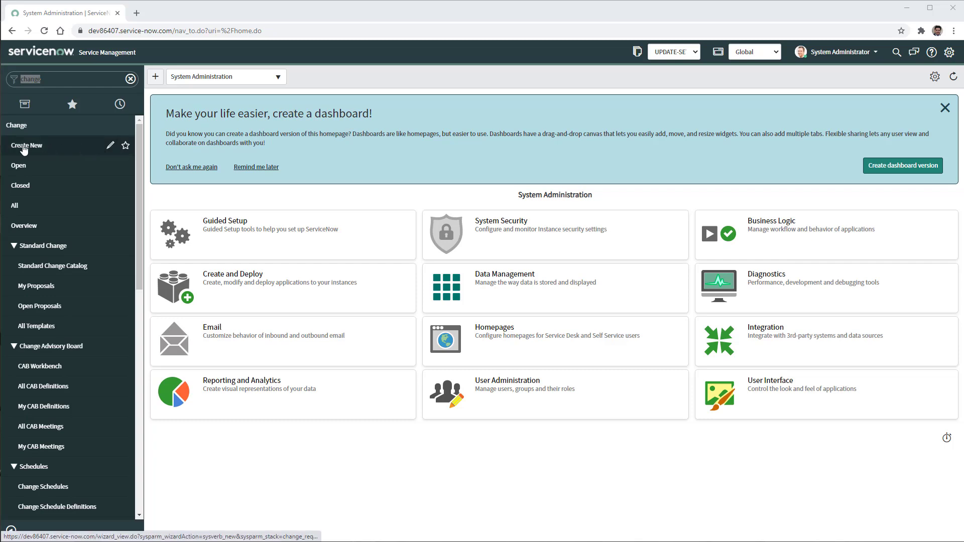
- From Change > Create New, open the interceptor record listing the Normal, Standard and Emergency answers
click(27, 145)
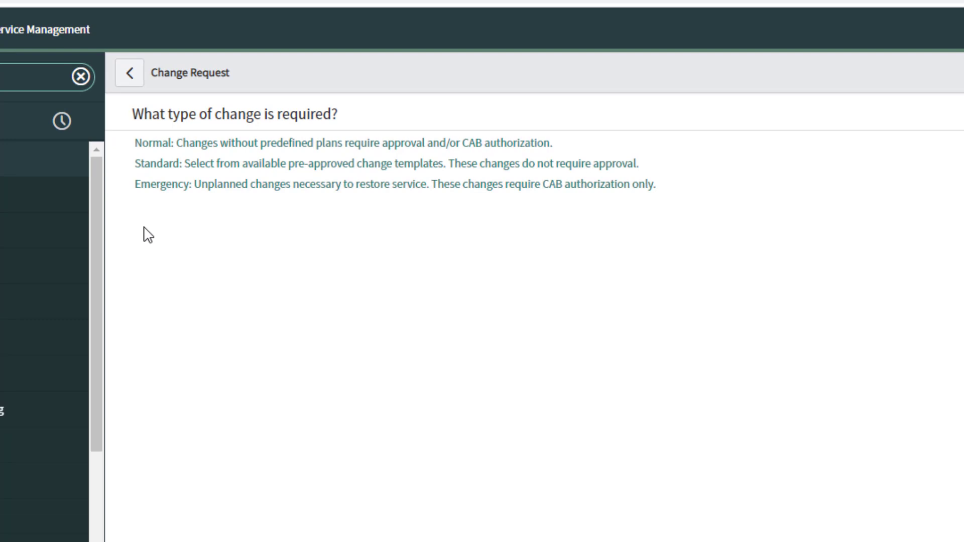
mouse_move(158, 229)
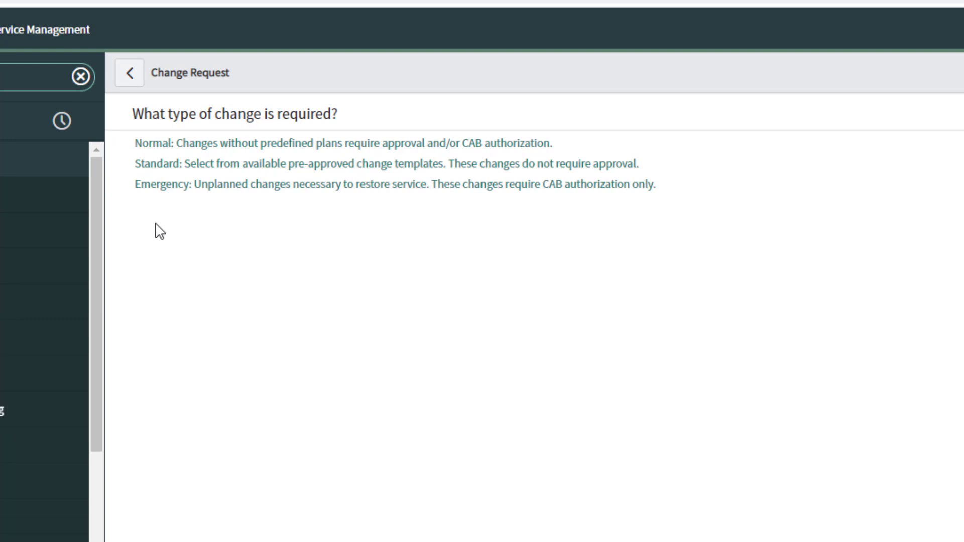
mouse_move(165, 232)
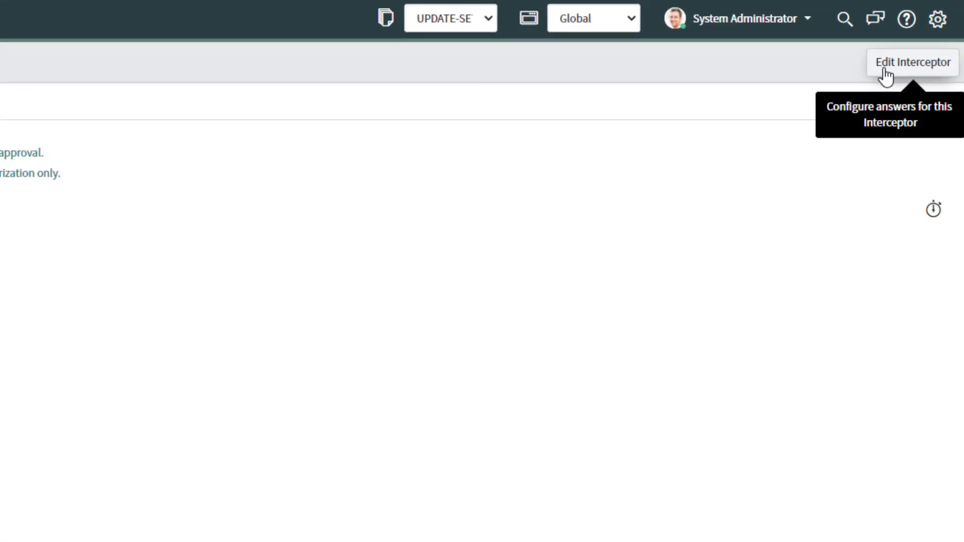
click(913, 62)
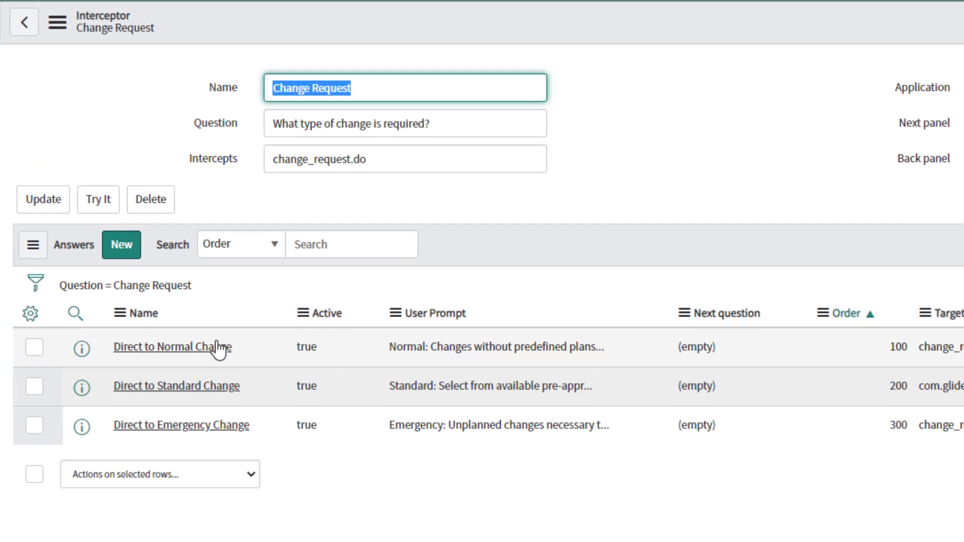
mouse_move(140, 354)
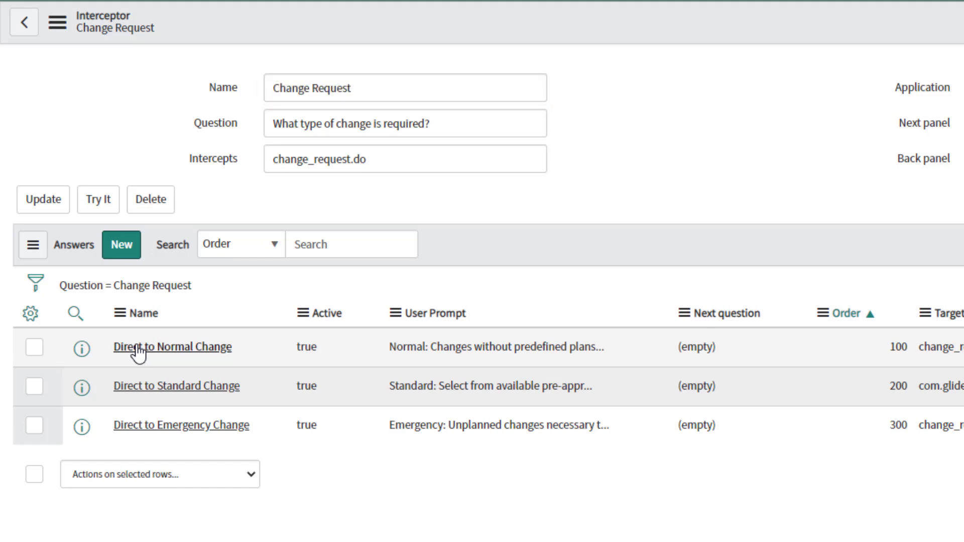
- Copy Direct to Normal Change as Direct to Urgent Change, targeting type urgent, order 250
click(172, 347)
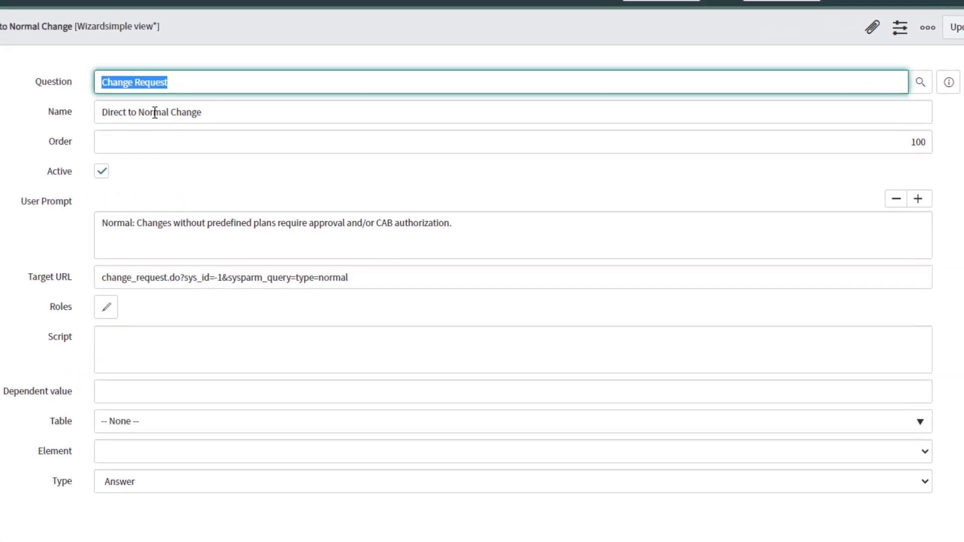
double_click(152, 112)
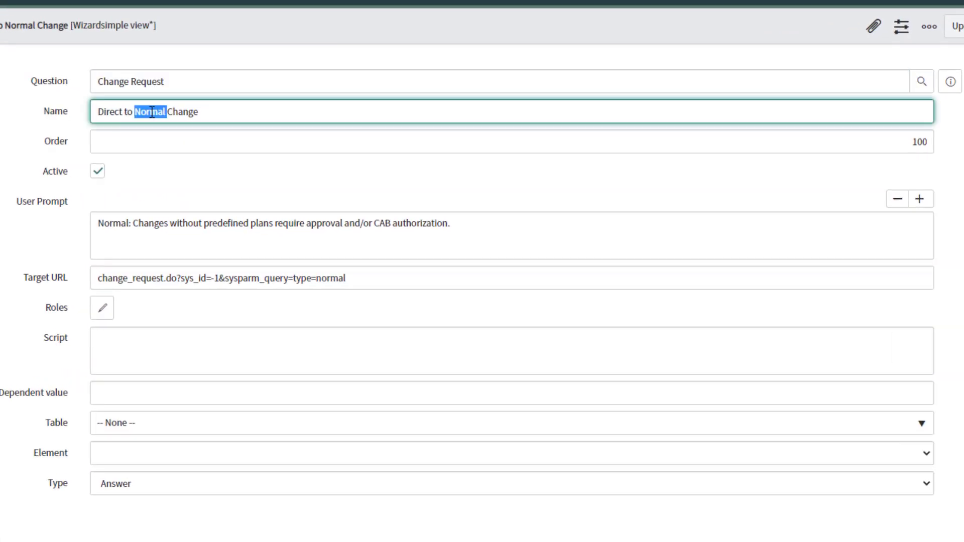
text(Urgent)
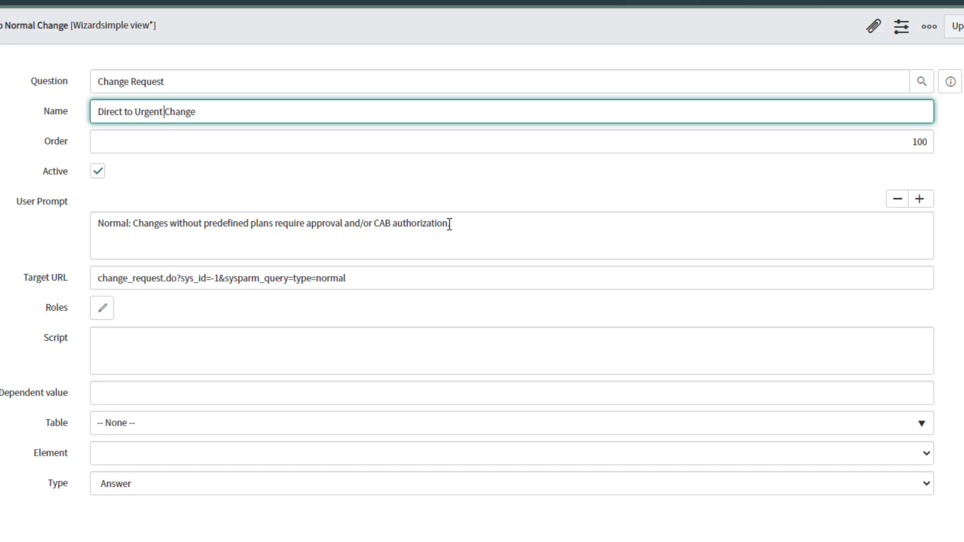
triple_click(271, 223)
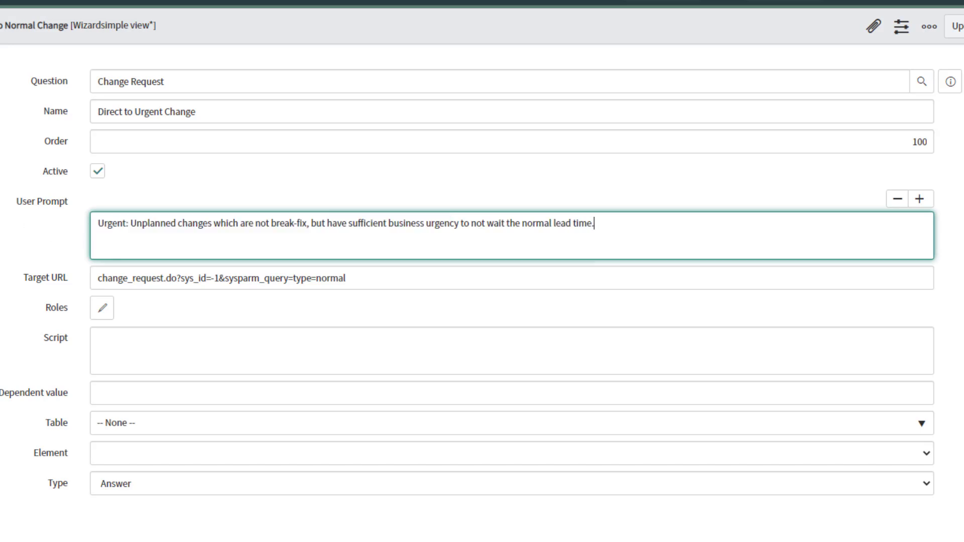
mouse_move(343, 309)
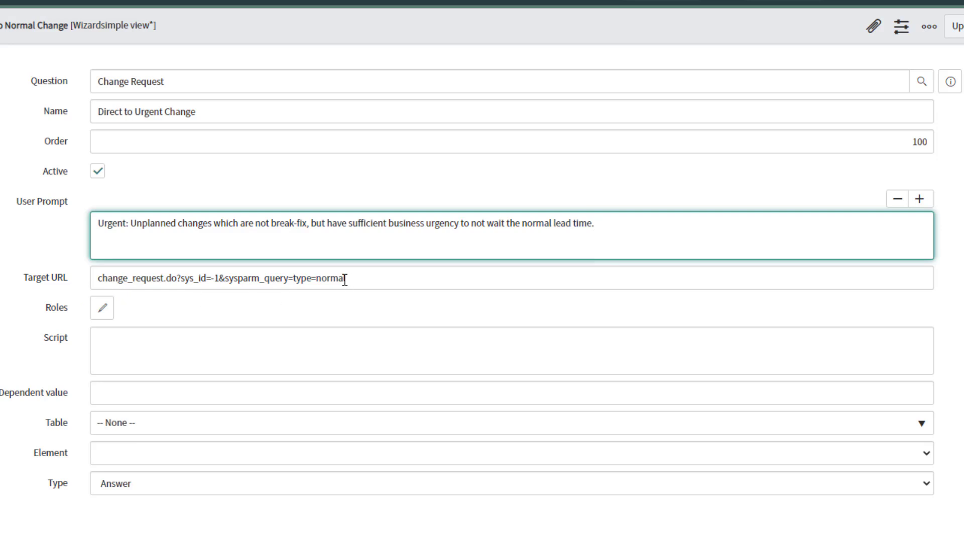
double_click(328, 278)
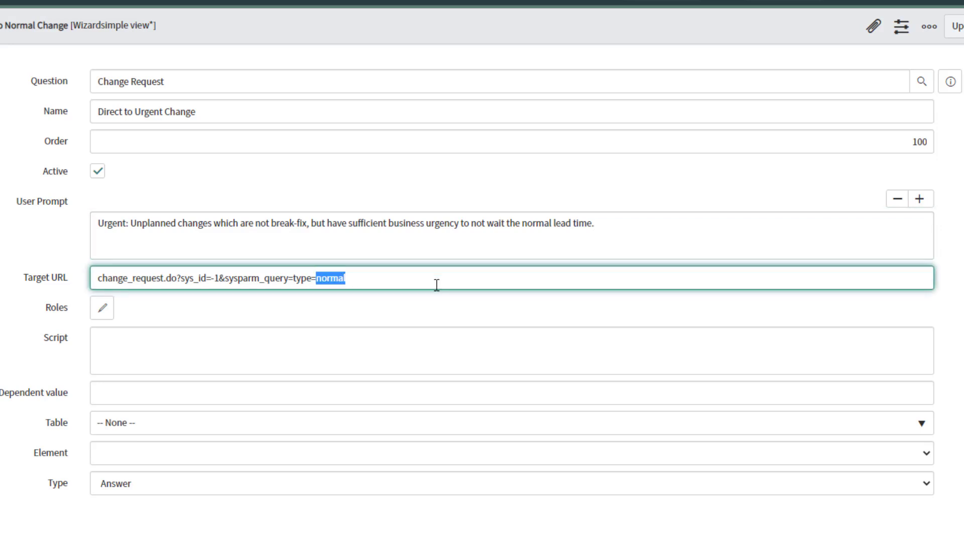
text(urgent)
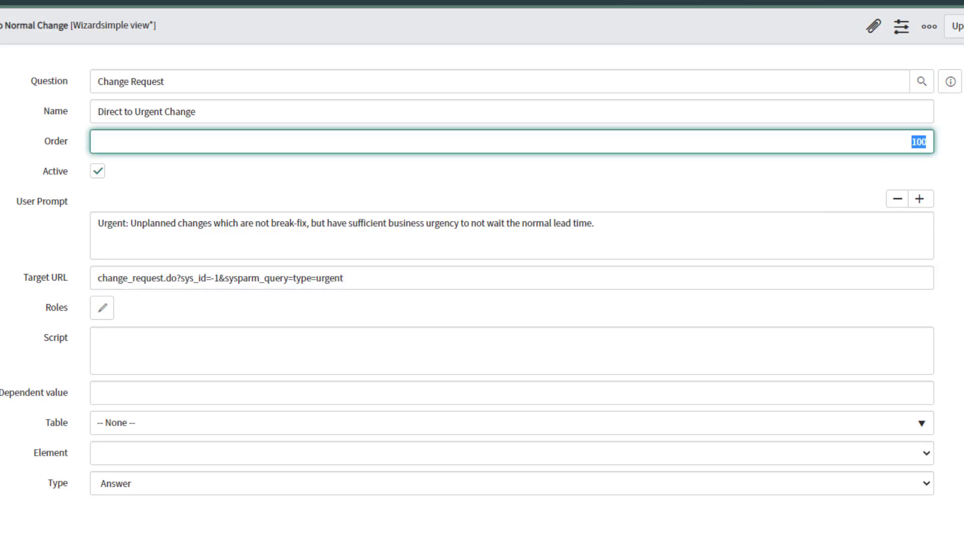
text(250)
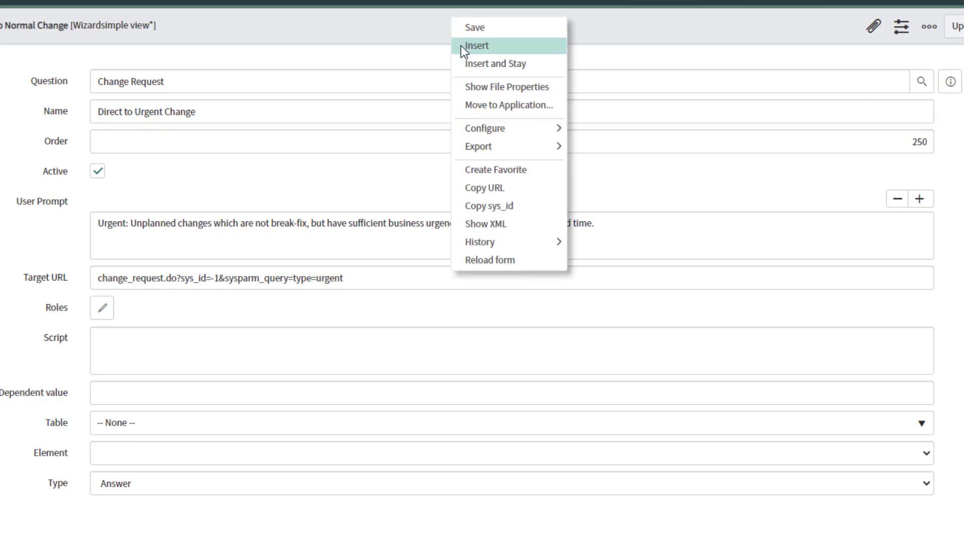
click(476, 46)
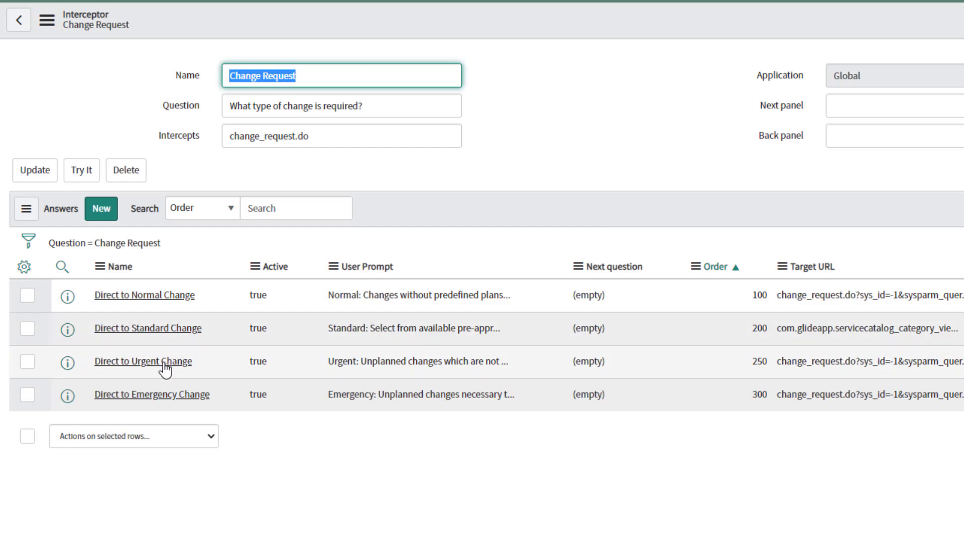
mouse_move(152, 406)
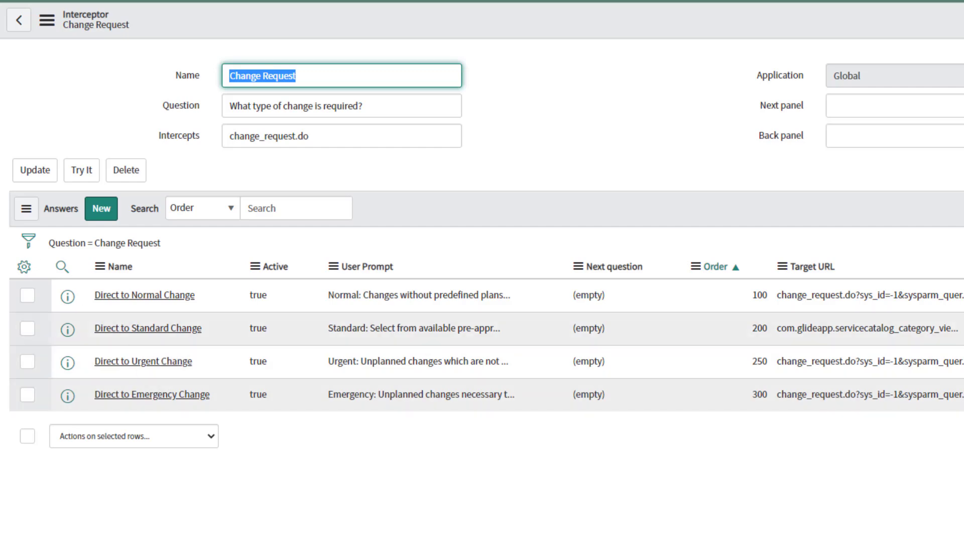
- Try the interceptor to see the change-type question's four options, including Urgent
click(81, 170)
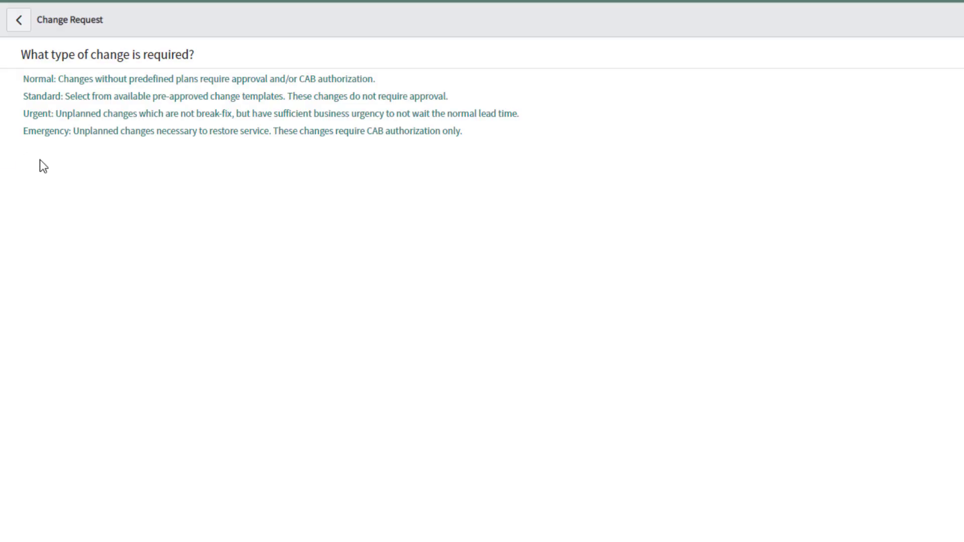
mouse_move(77, 175)
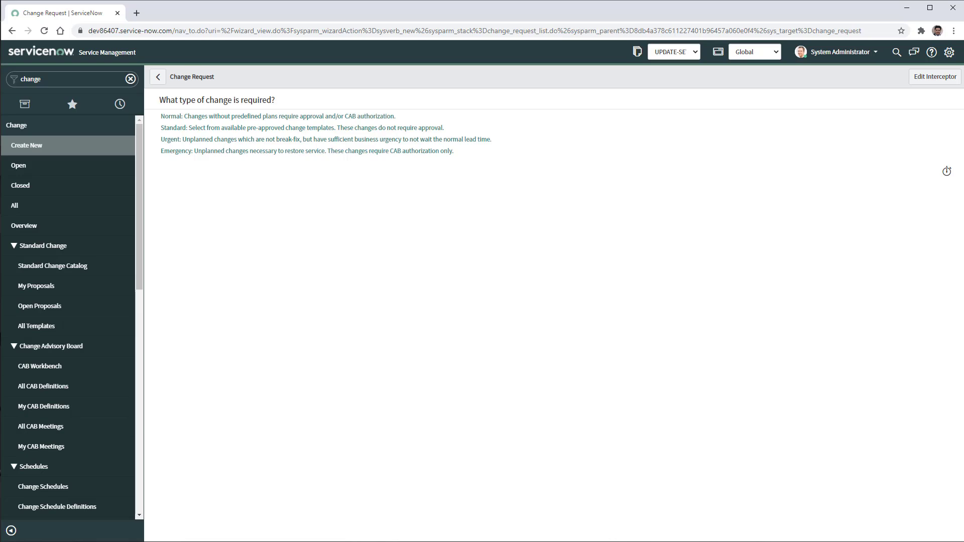
mouse_move(43, 152)
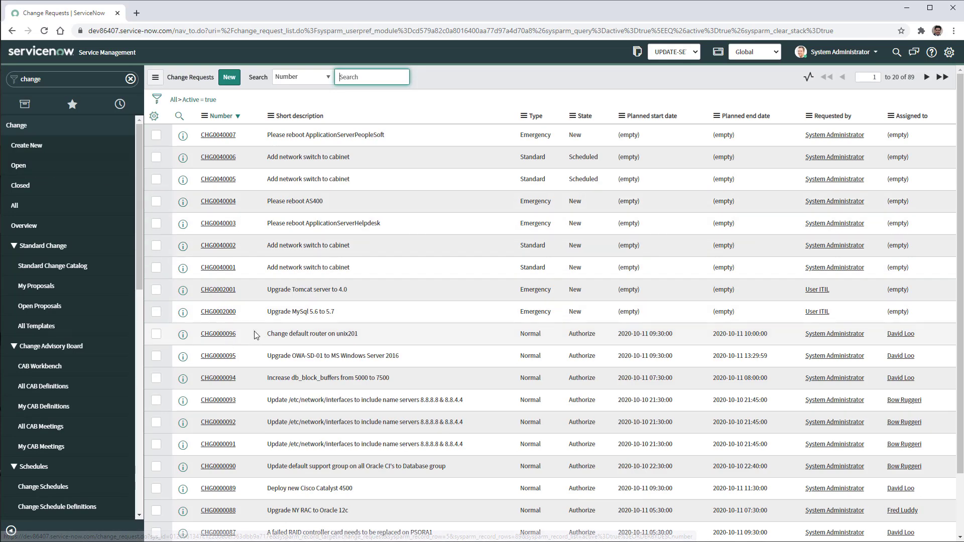
- From CHG0000096's Type choice list, copy Emergency as Urgent, value urgent, sequence 4
click(217, 333)
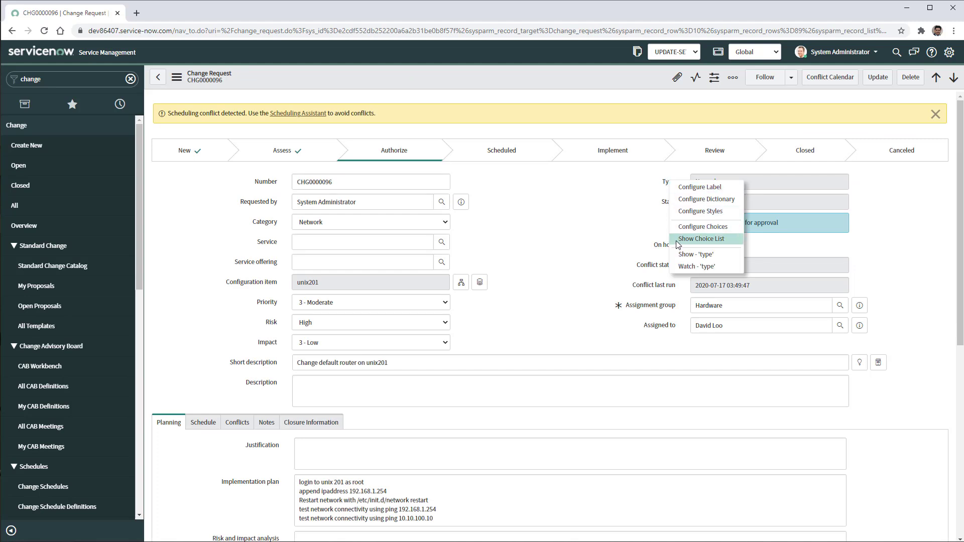
click(701, 239)
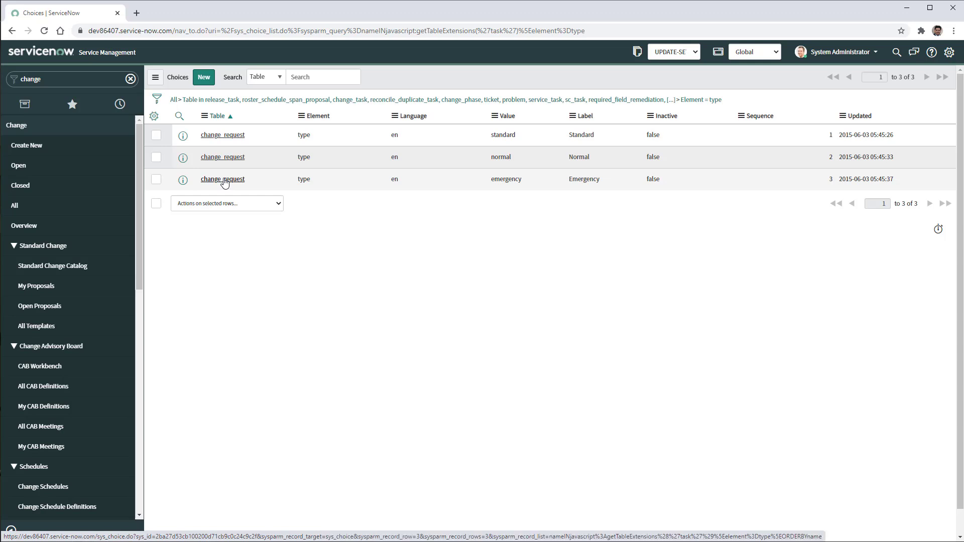
click(222, 179)
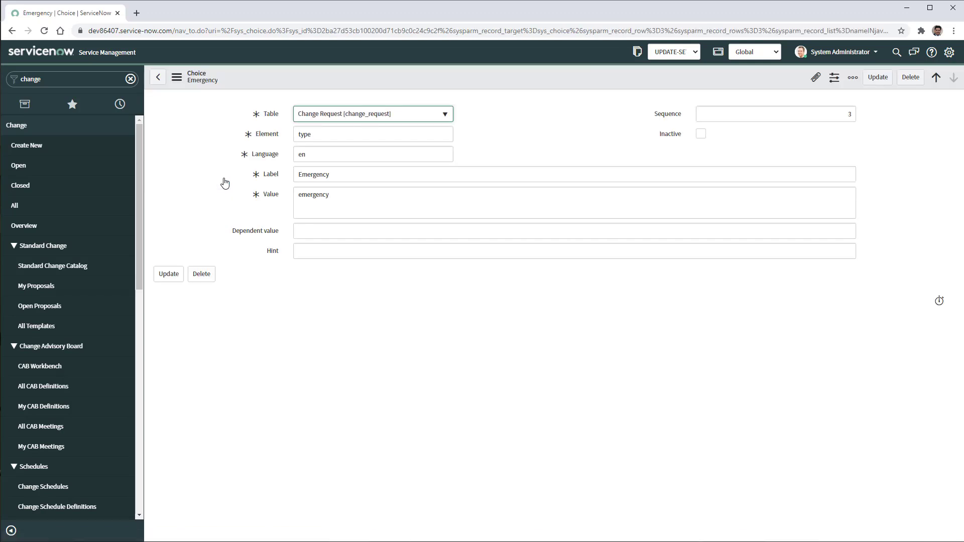
click(574, 174)
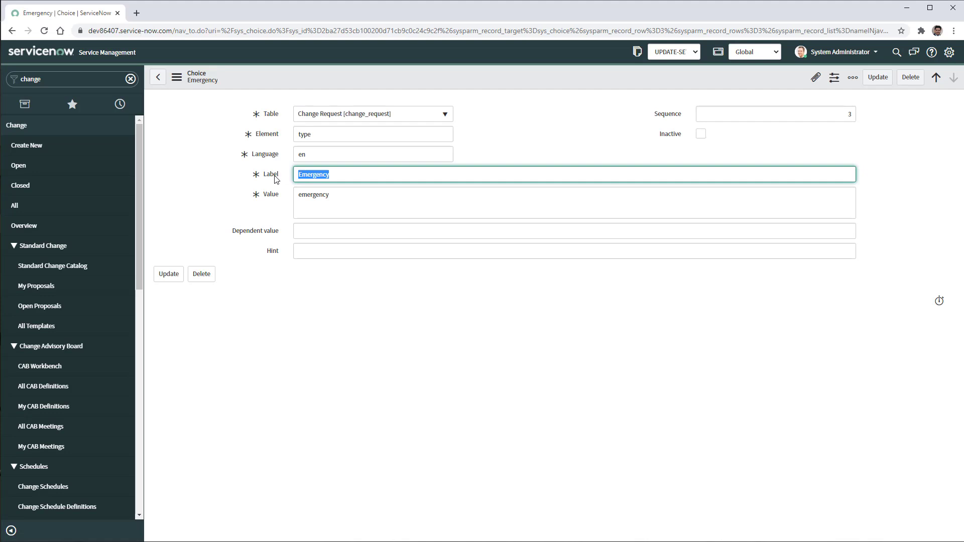
text(Urgent)
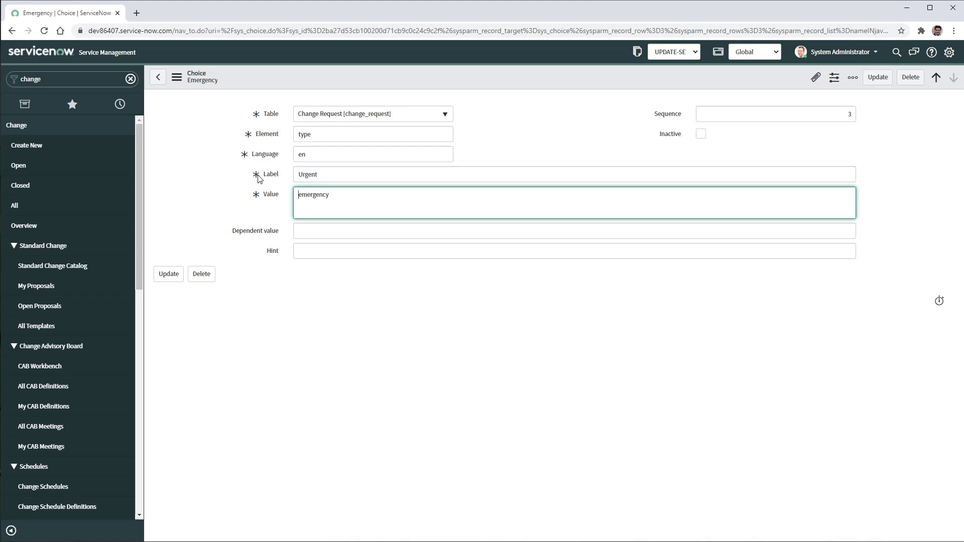
text(urgent)
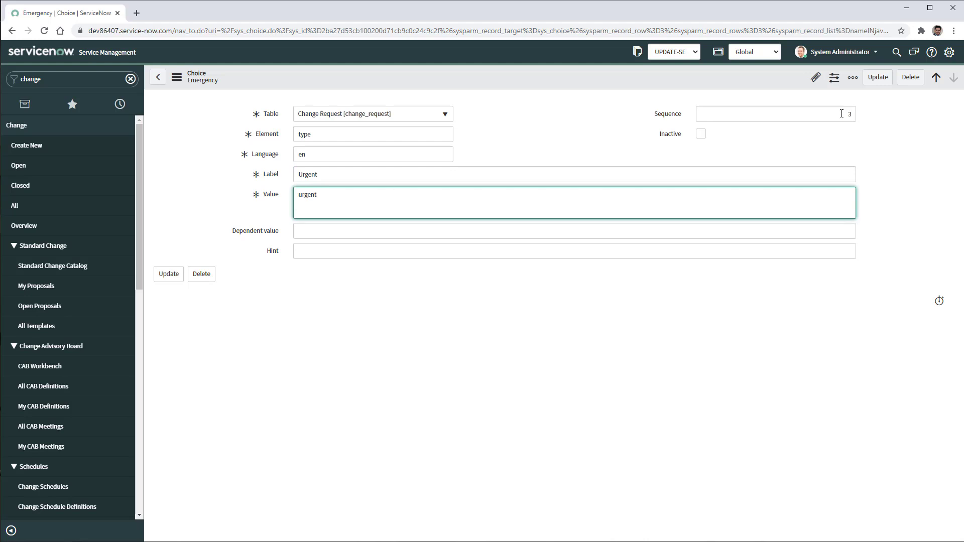
click(775, 114)
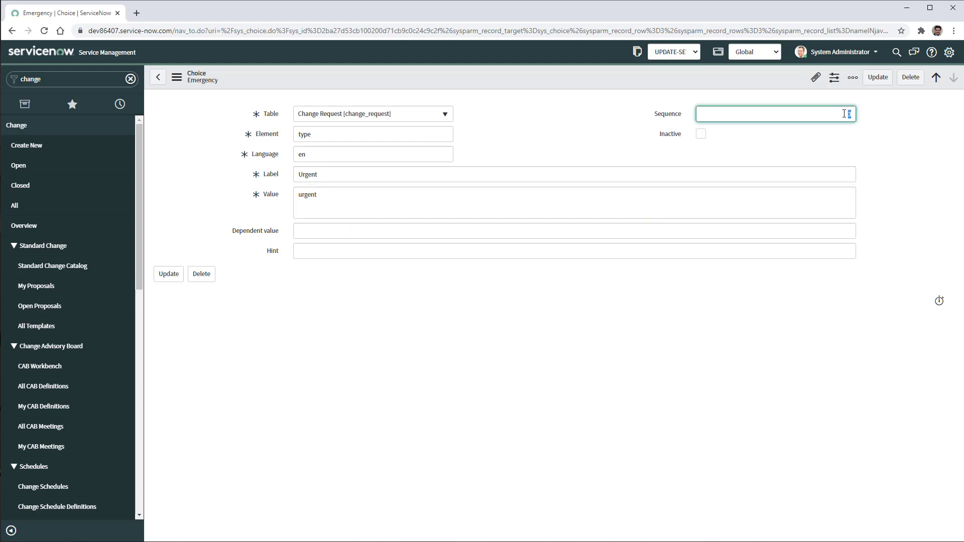
text(4)
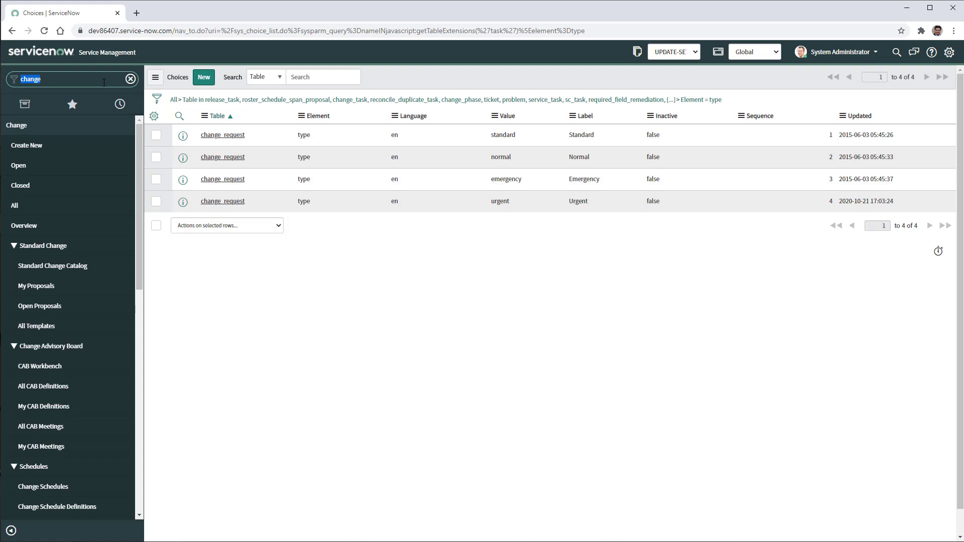
- Filter Script Includes to names matching ChangeRequestStateModel% to find the SNC_normal script
text(script includ)
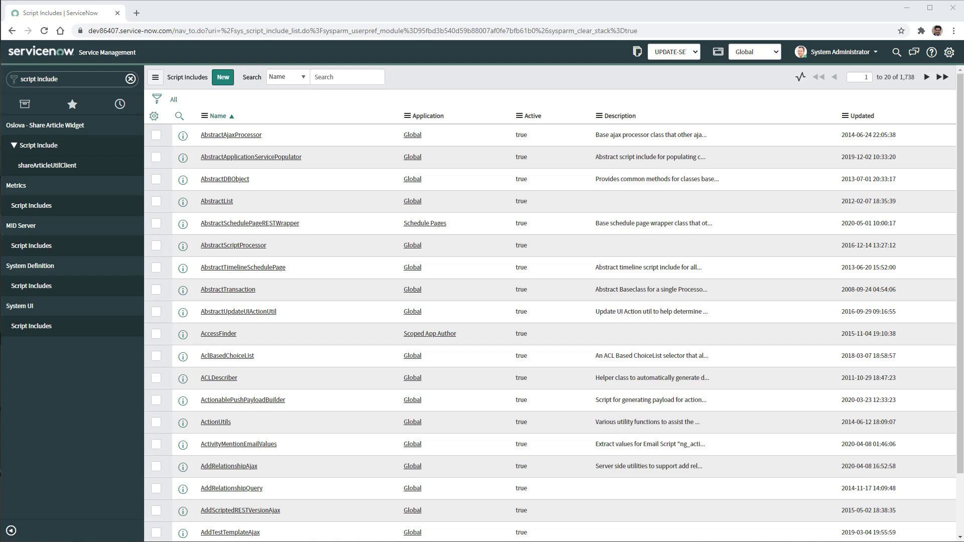
mouse_move(232, 109)
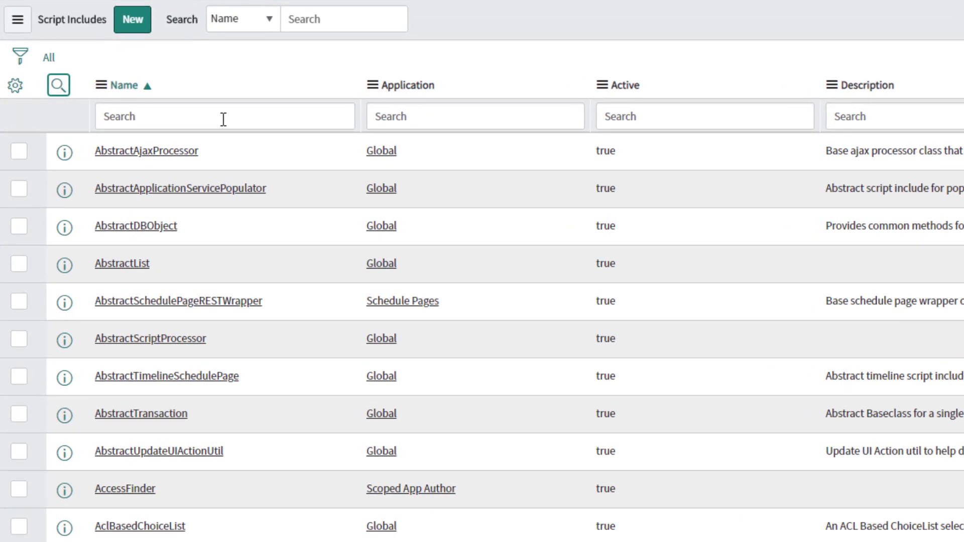
text(ChangeRequestStateModel%)
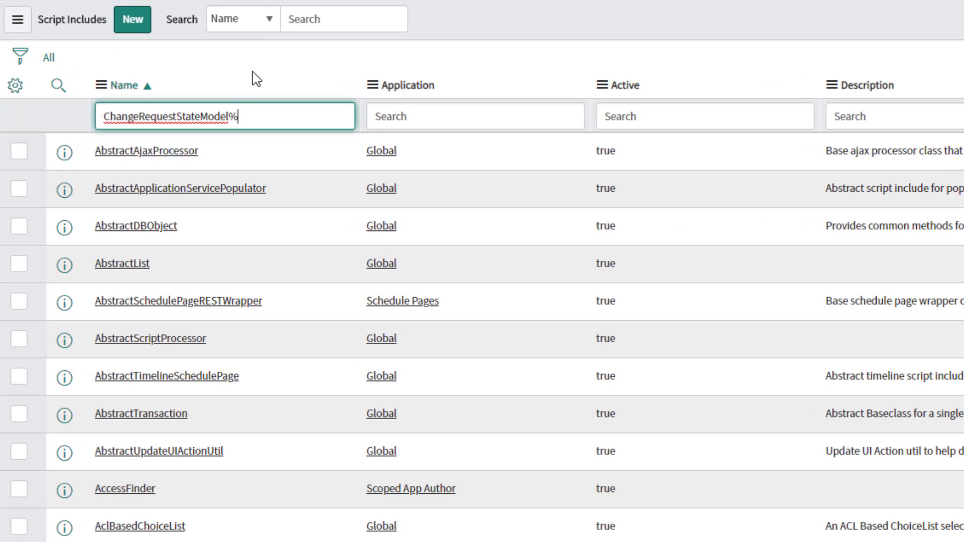
key(Enter)
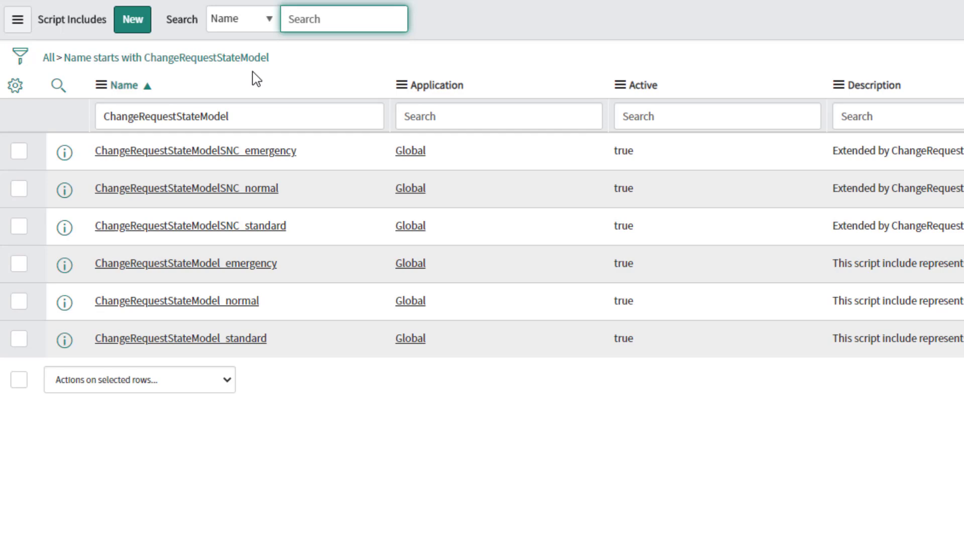
mouse_move(214, 201)
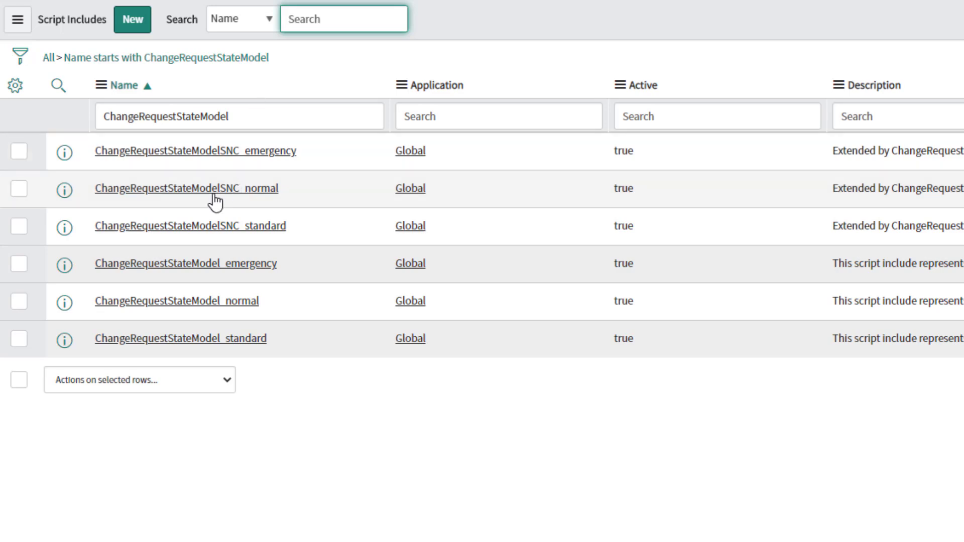
mouse_move(247, 195)
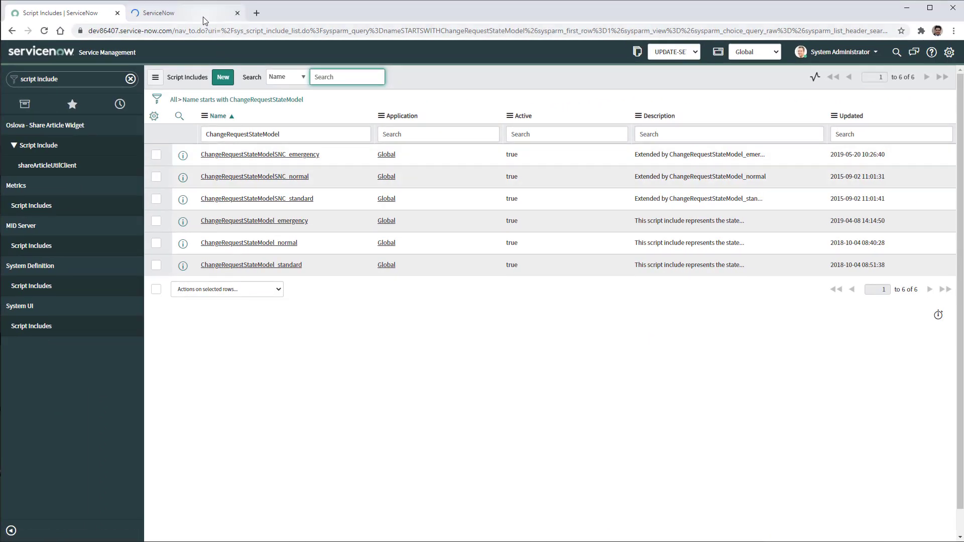
- Save new script include ChangeRequestStateModelMyCorp_urgent with the SNC_normal code and renamed class
click(255, 177)
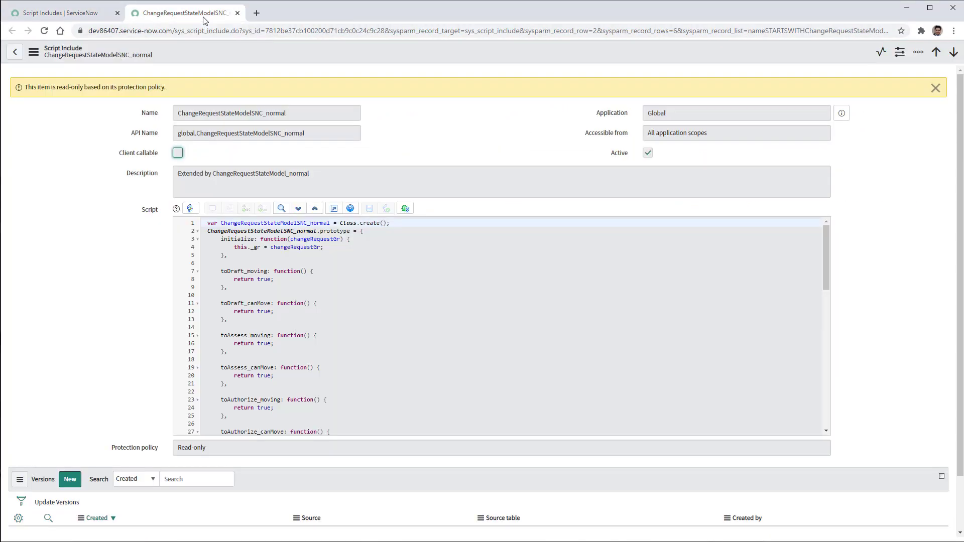
mouse_move(125, 22)
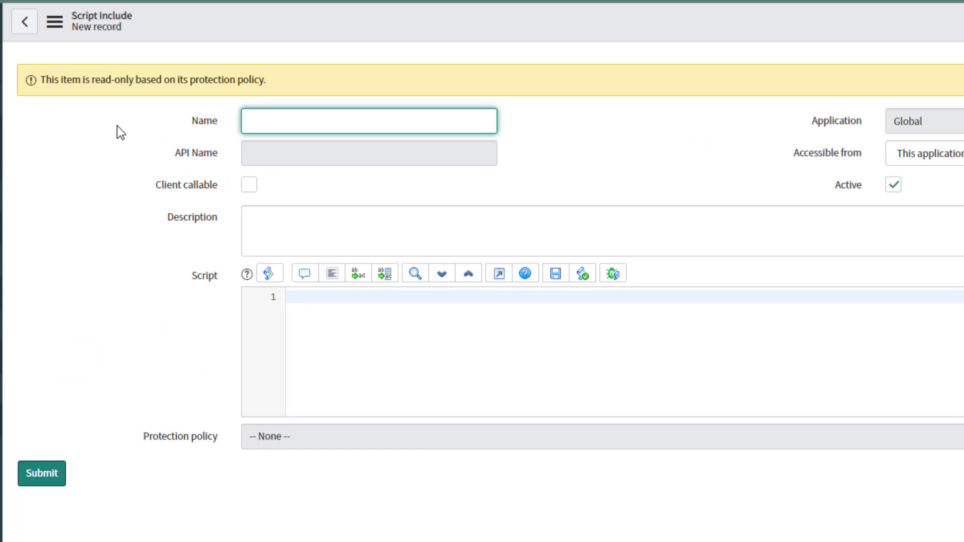
text(ChangeRequestStateModelSNC_normal)
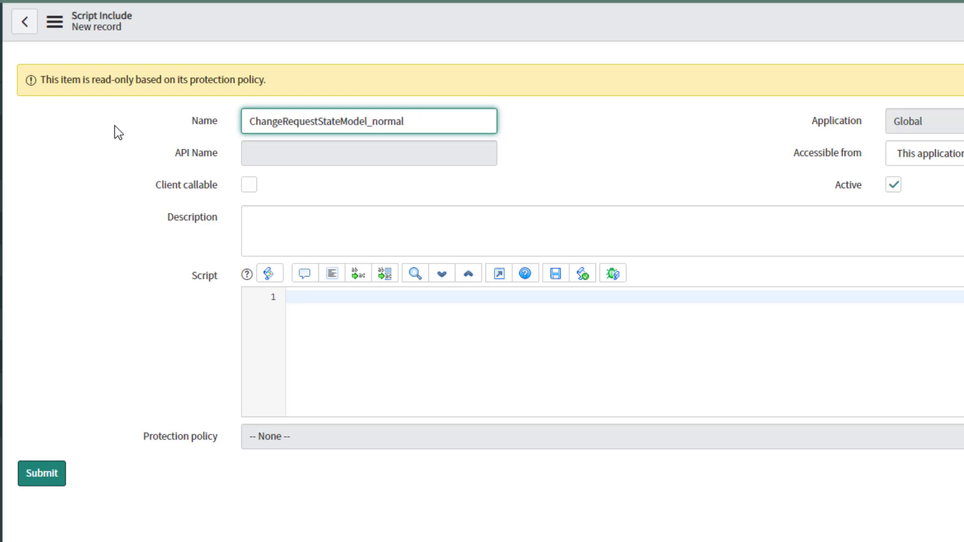
text(MyCorp)
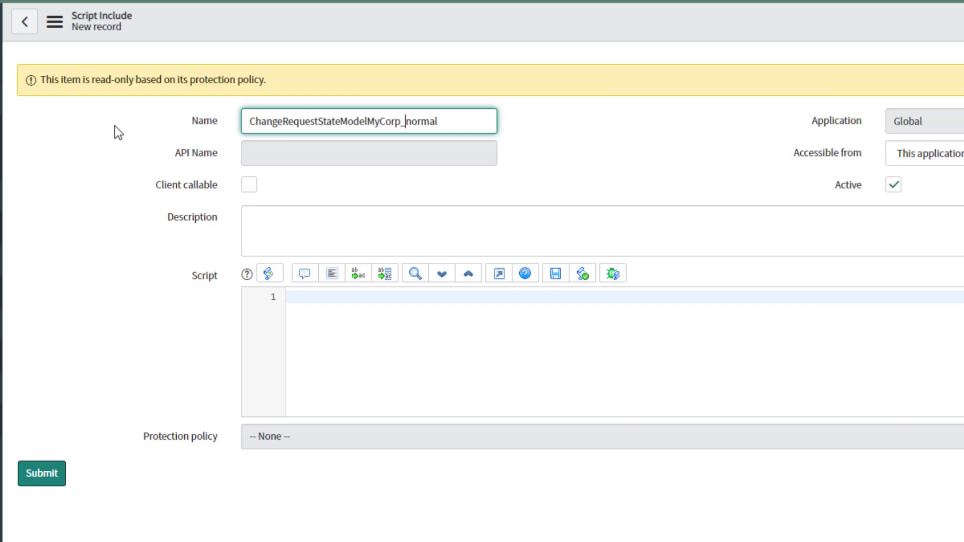
text(_urgen)
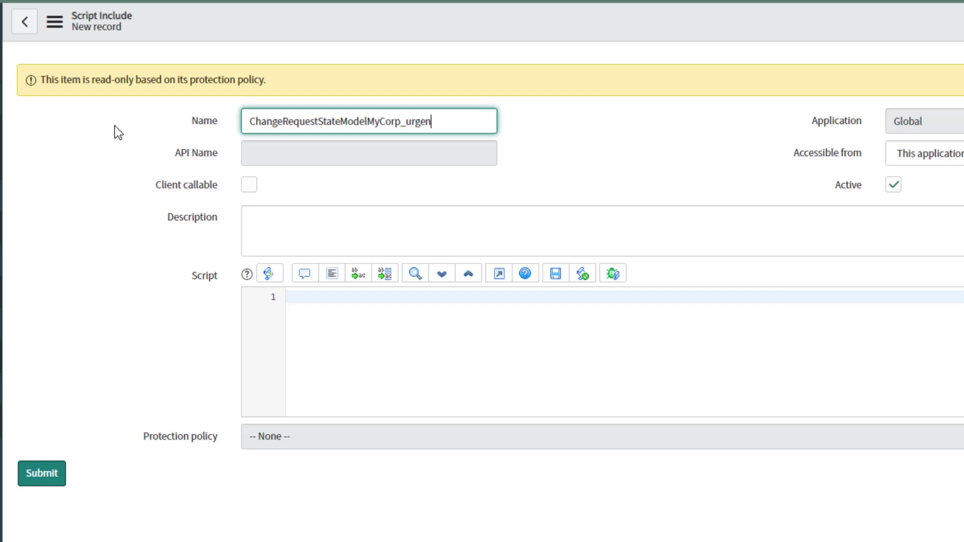
text(t)
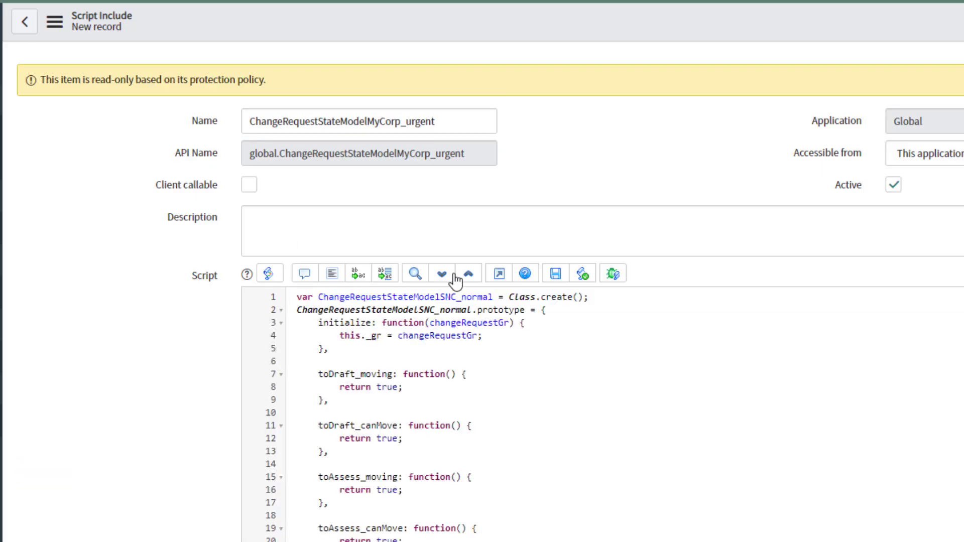
click(368, 121)
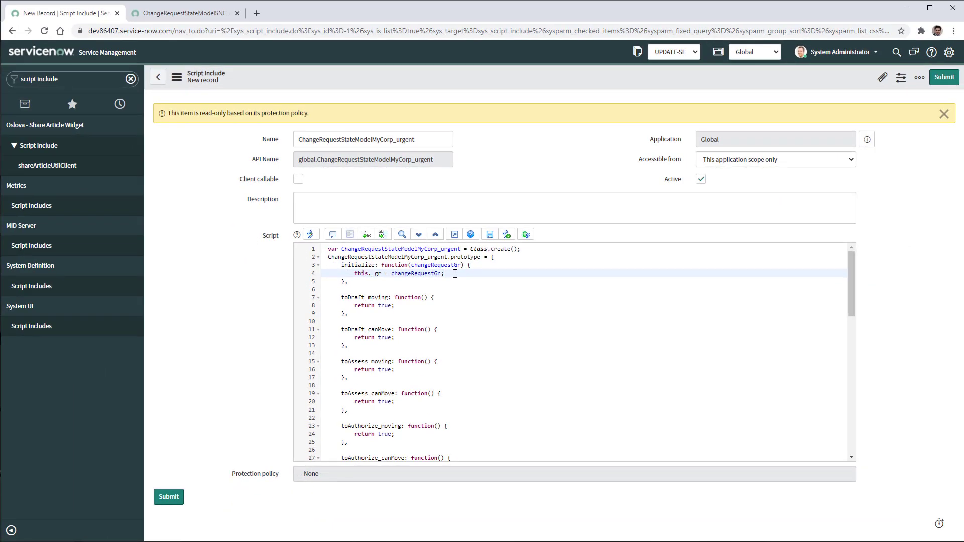
scroll(down, 3)
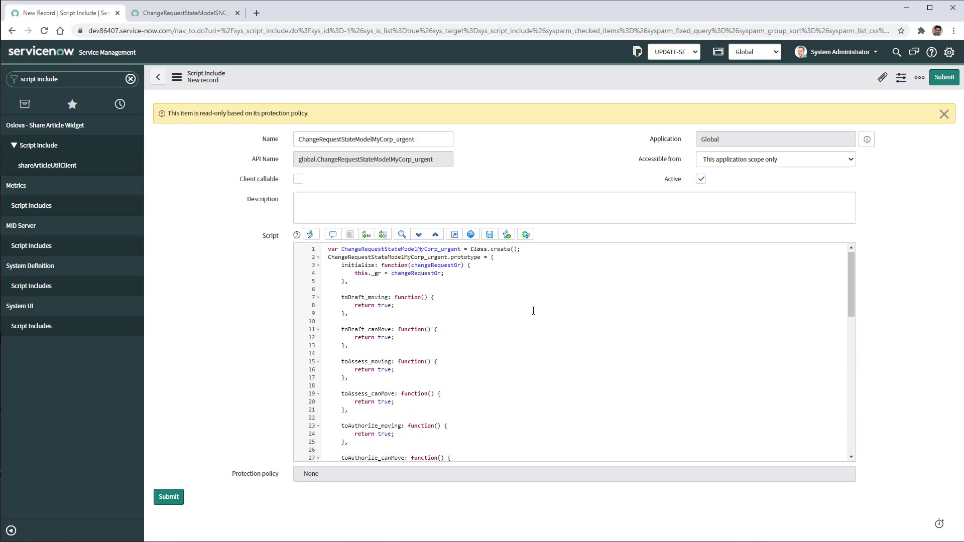
click(920, 77)
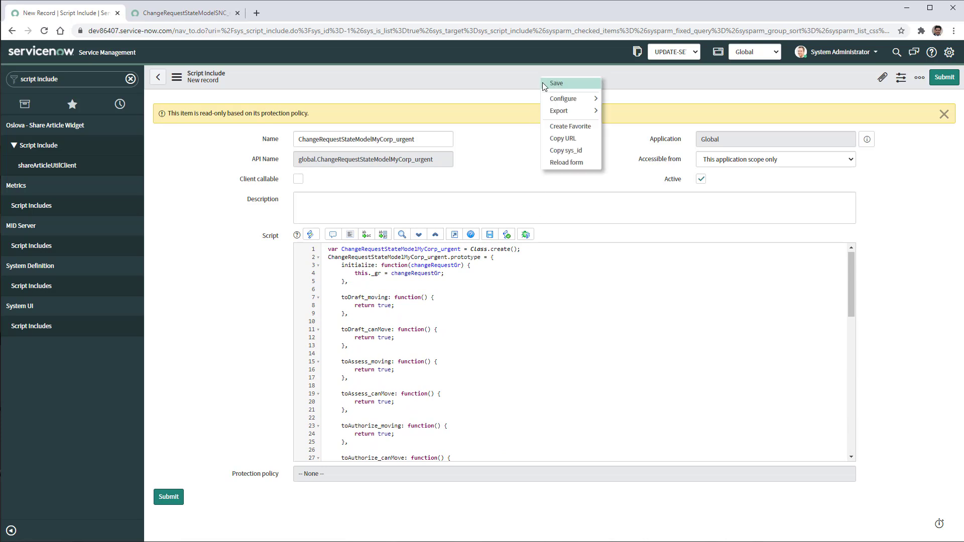
click(556, 83)
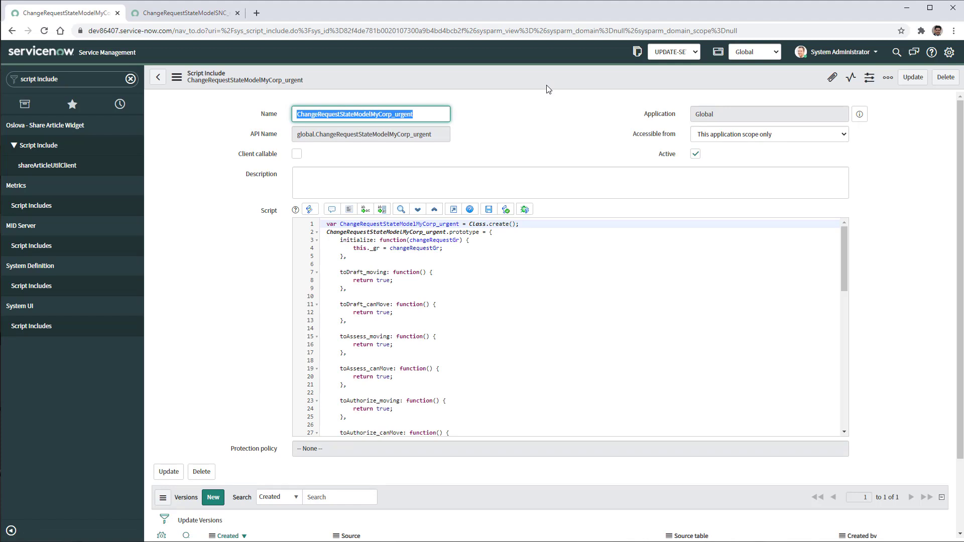
mouse_move(547, 129)
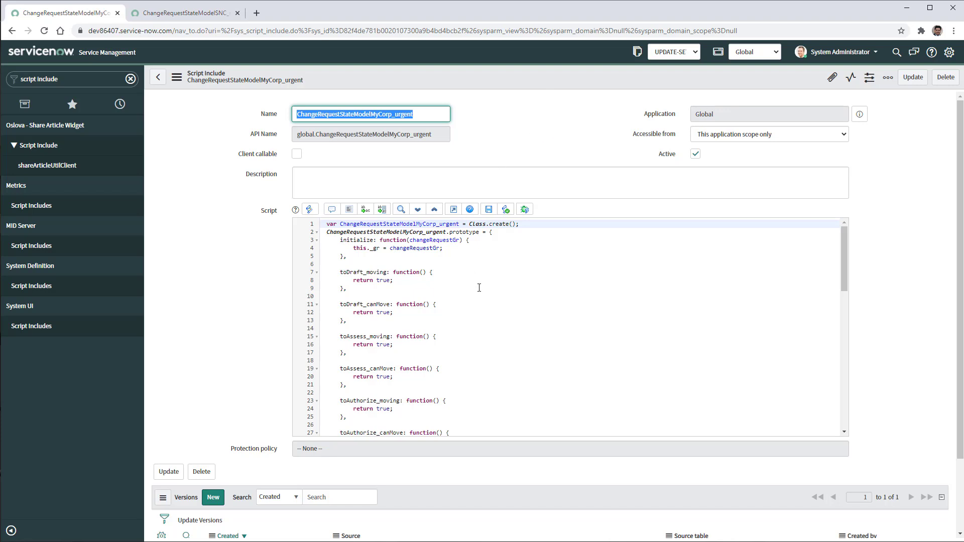
scroll(down, 3)
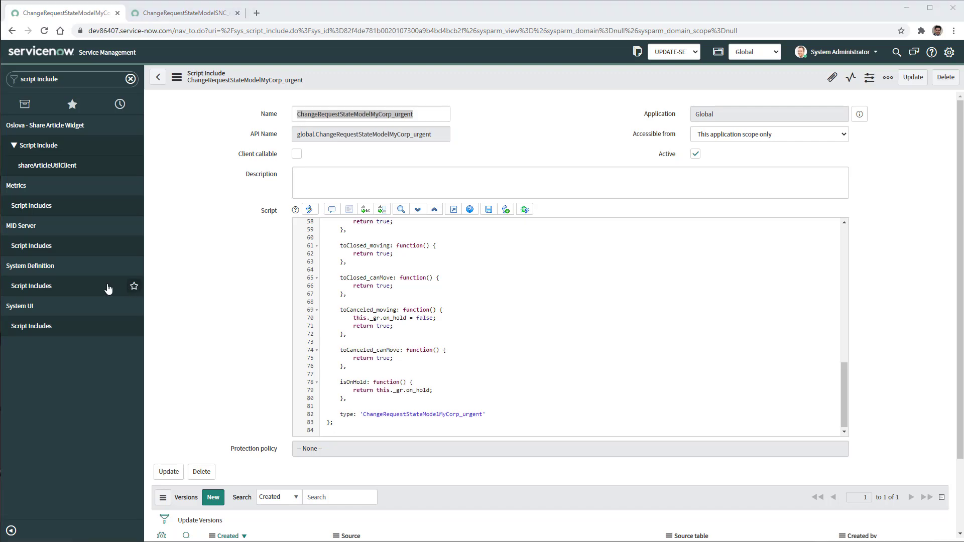
mouse_move(31, 286)
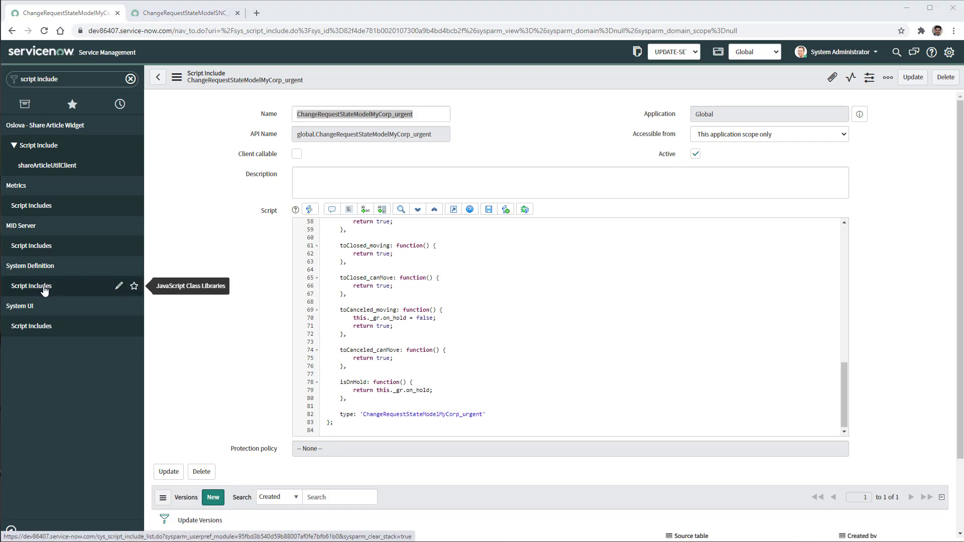
- Filter the full Script Includes list by ChangeRequestStateModel% to show seven records
click(31, 286)
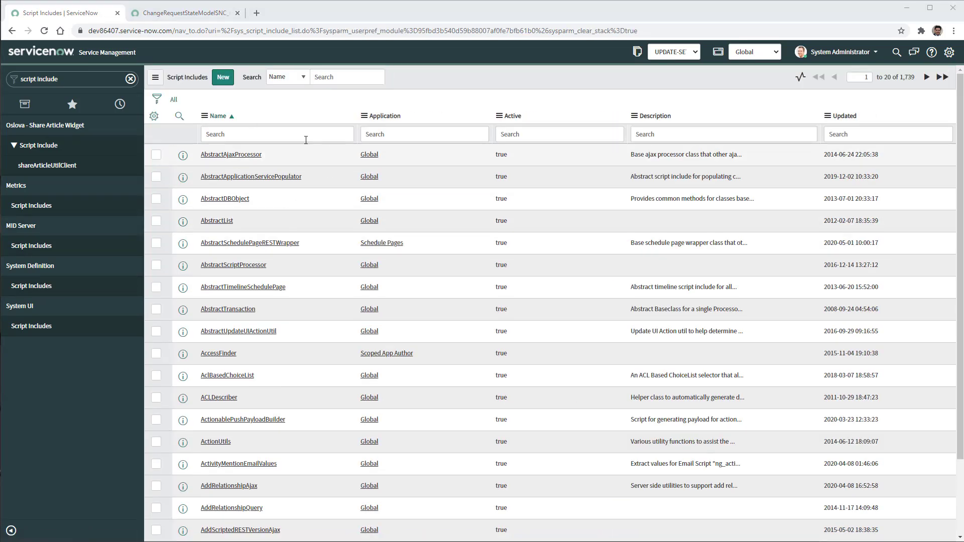
text(ChangeRequestStateModel)
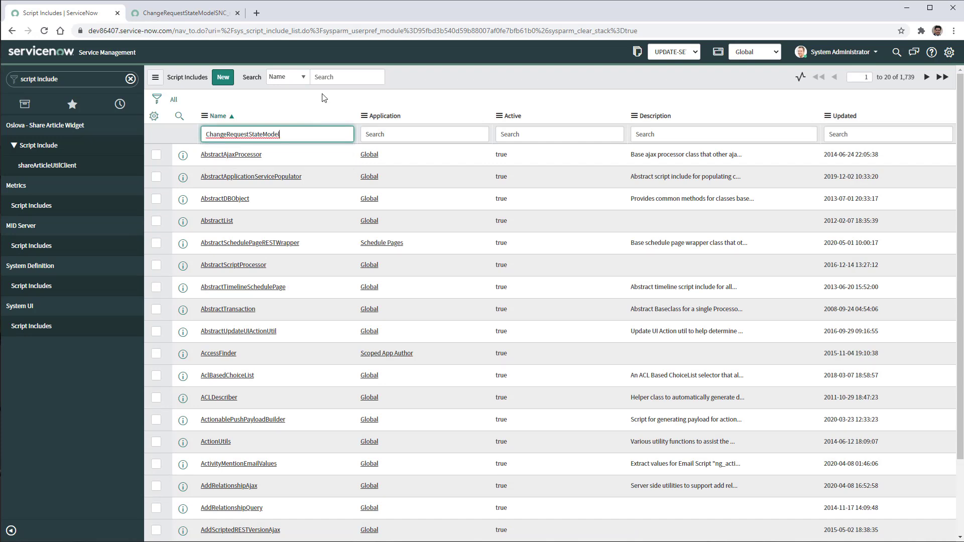
text(%)
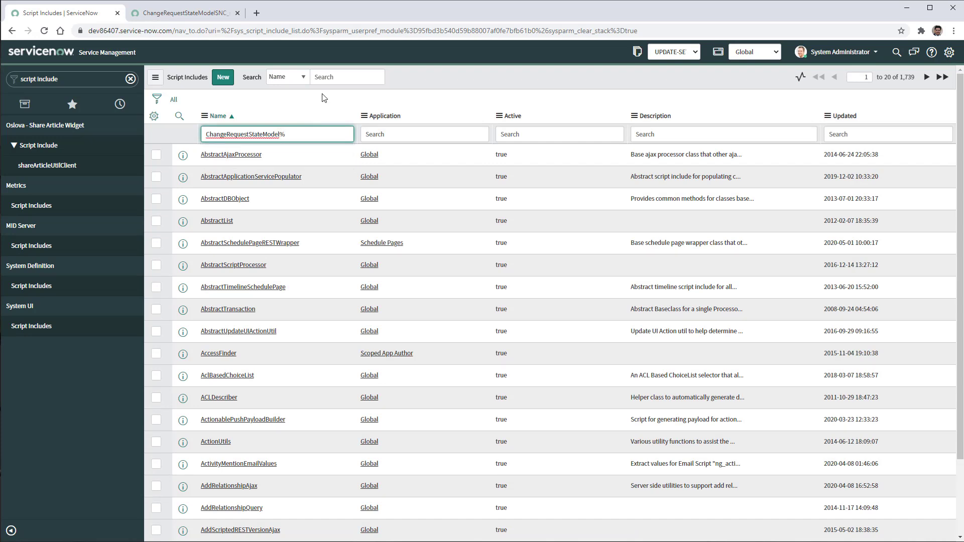
key(Enter)
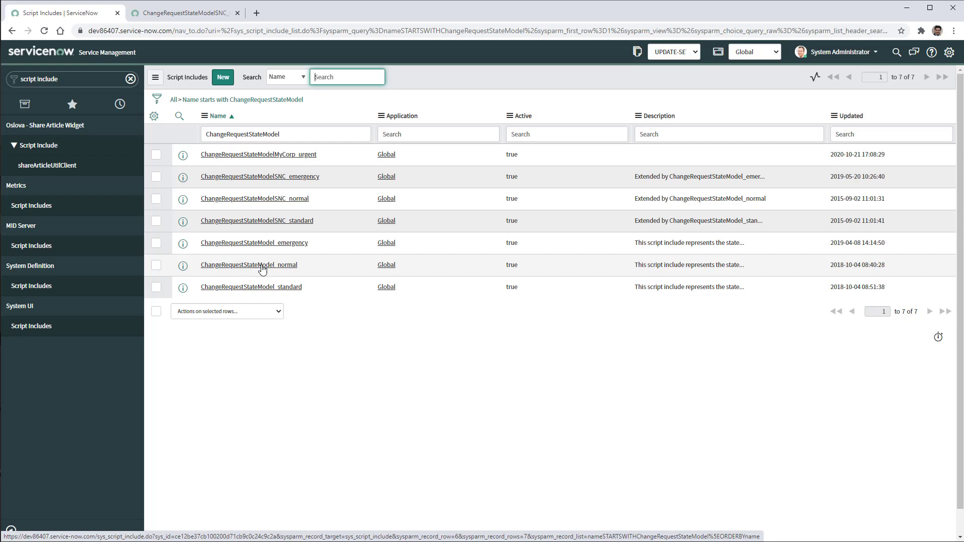
- Copy ChangeRequestStateModel_normal as _urgent, replacing SNC_normal with MyCorp_urgent in description and script
click(249, 264)
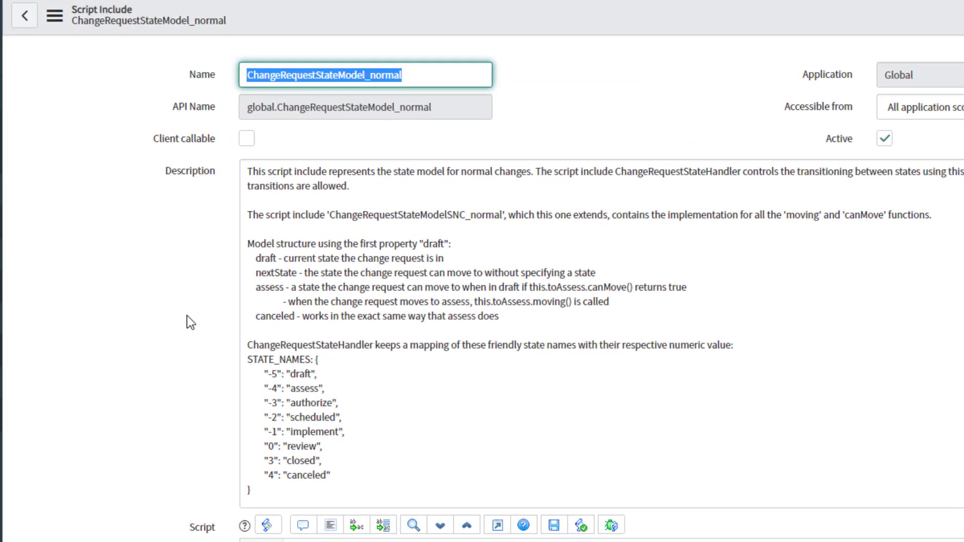
mouse_move(463, 77)
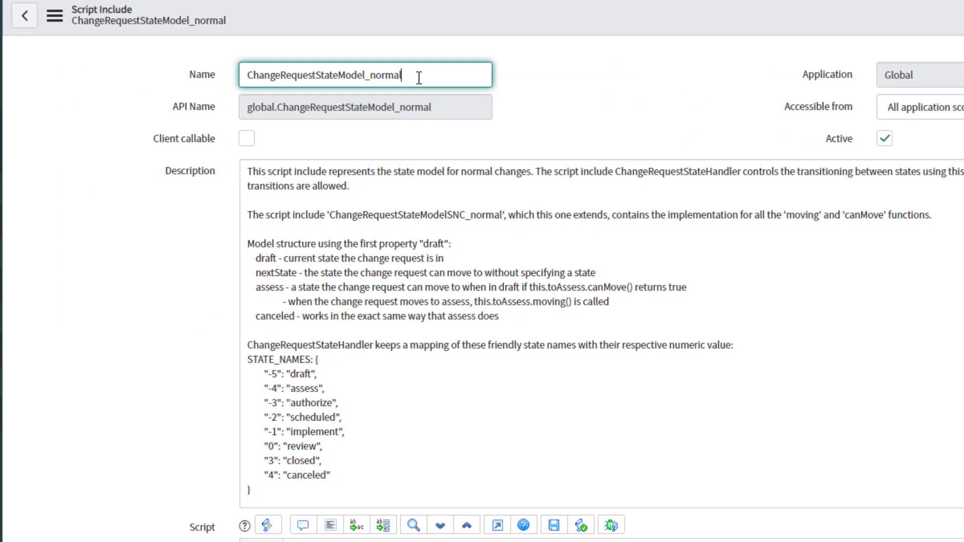
double_click(385, 75)
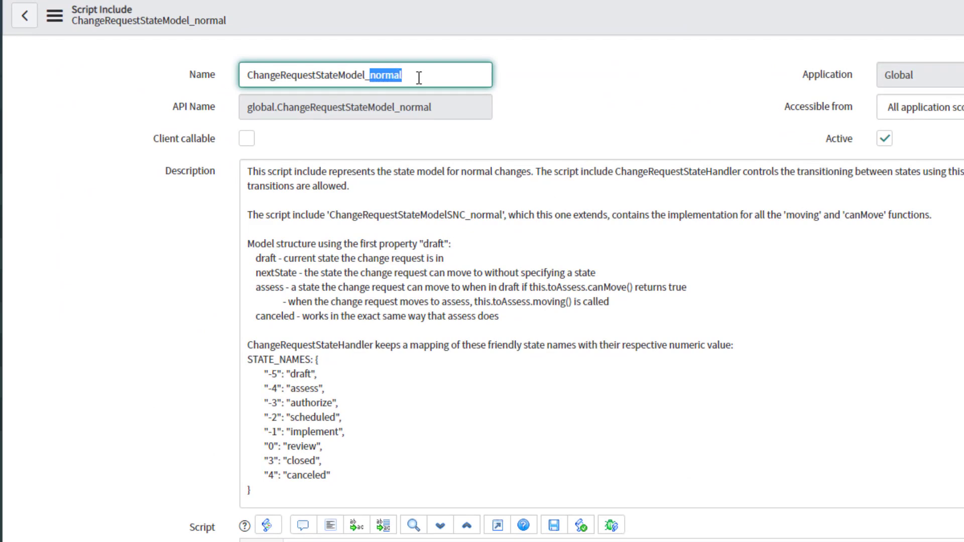
text(urgent)
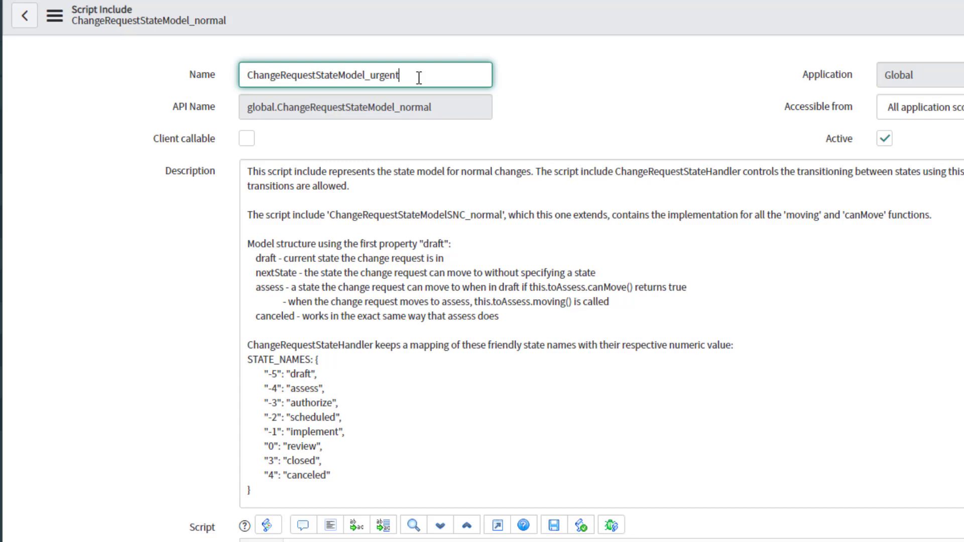
double_click(474, 214)
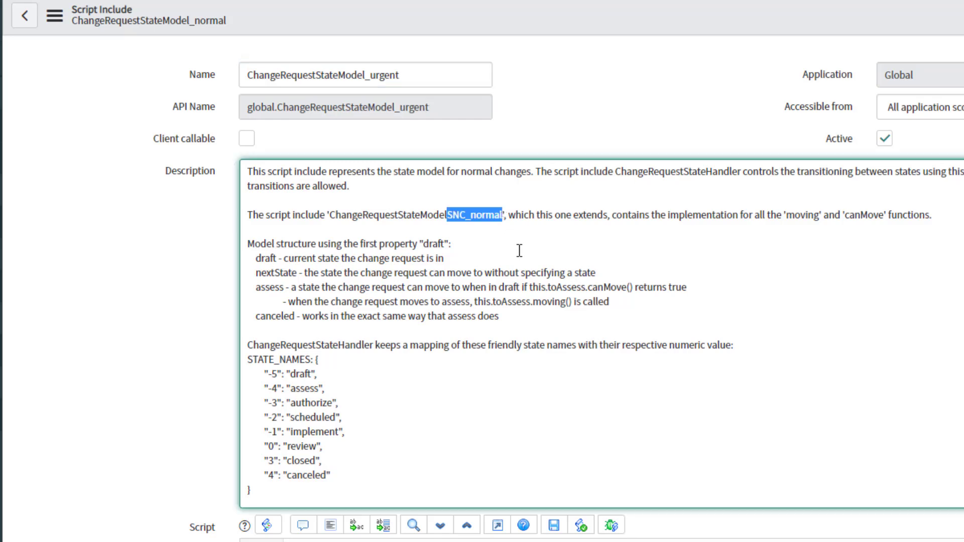
text(MyCorp_urgent)
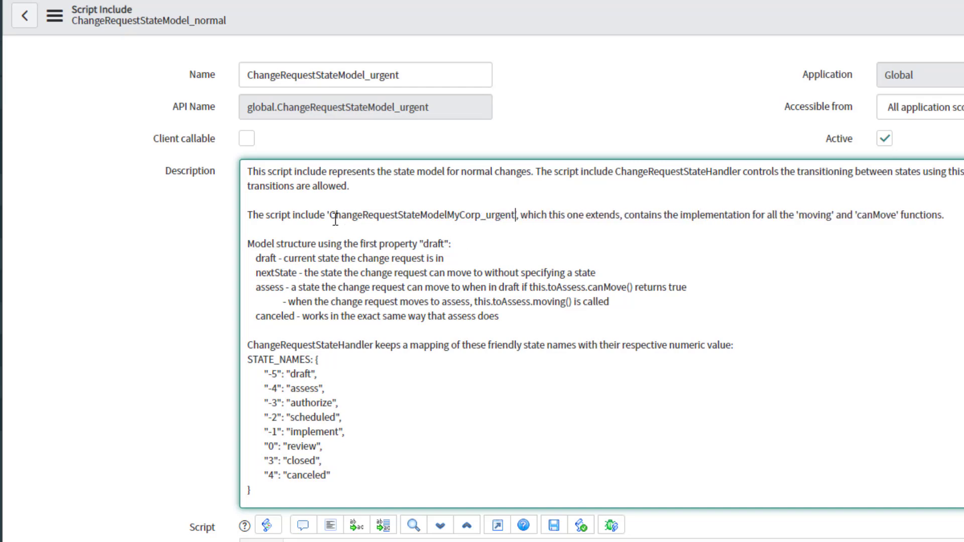
double_click(424, 216)
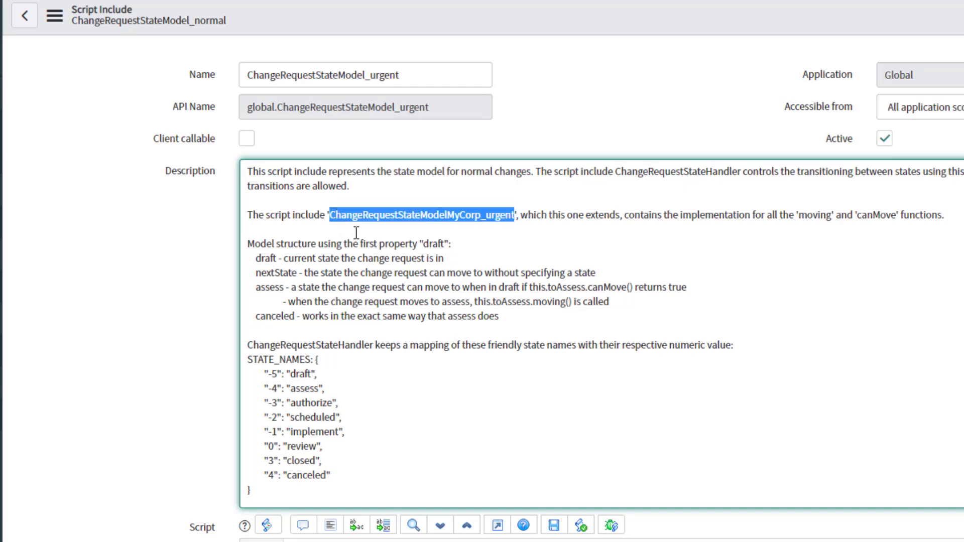
scroll(down, 3)
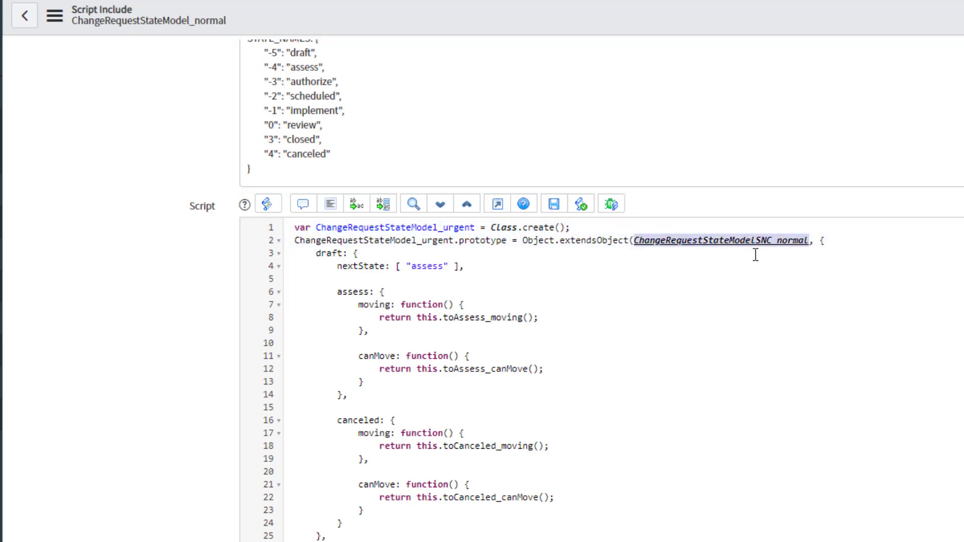
text(ChangeRequestStateModelMyCorp_urgent)
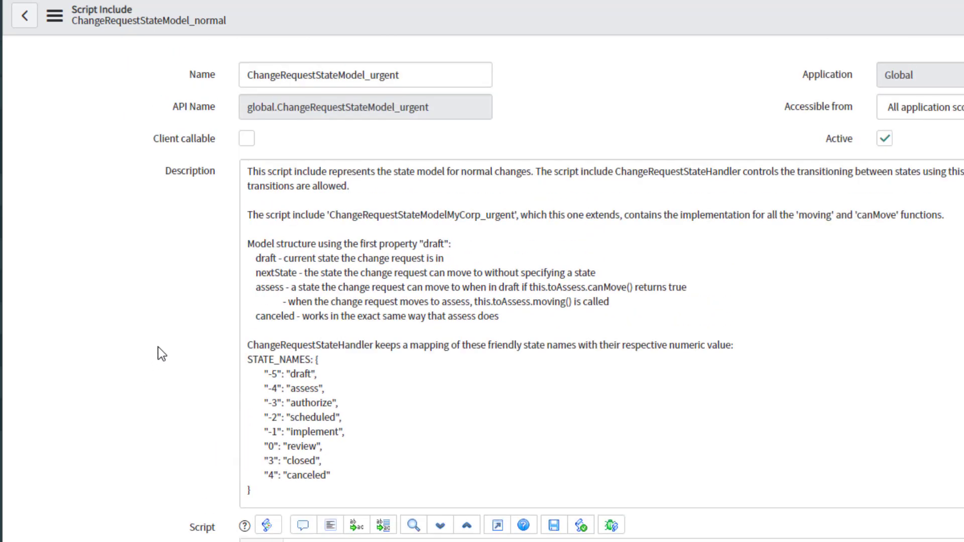
click(41, 17)
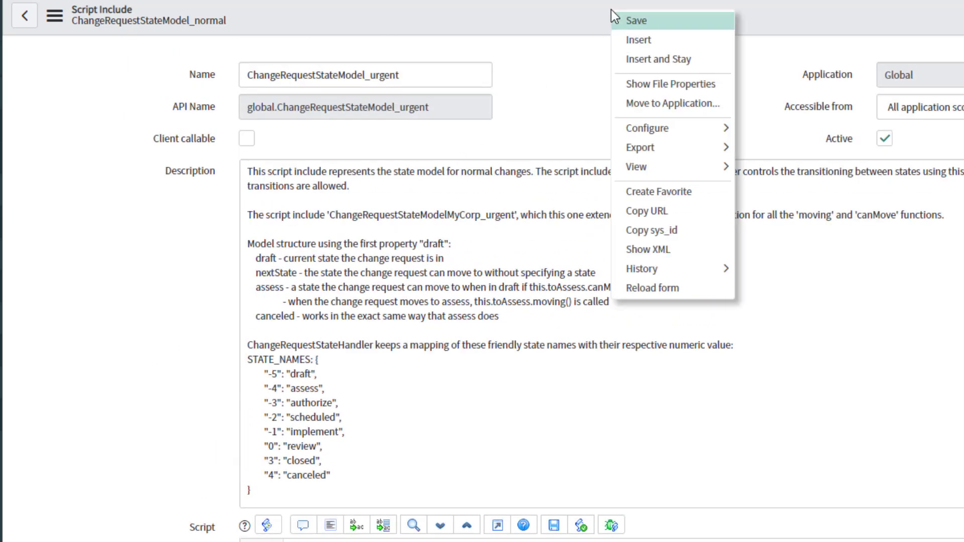
mouse_move(640, 40)
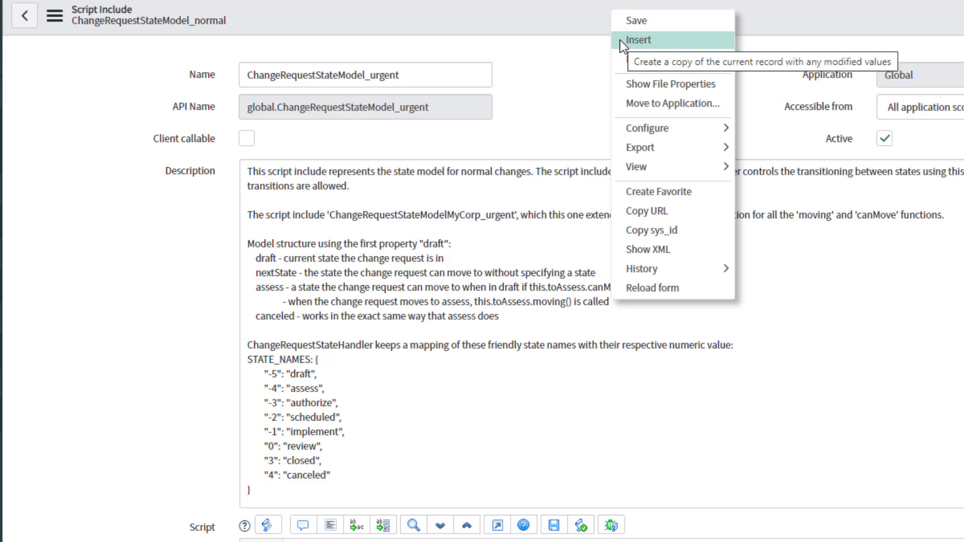
click(640, 41)
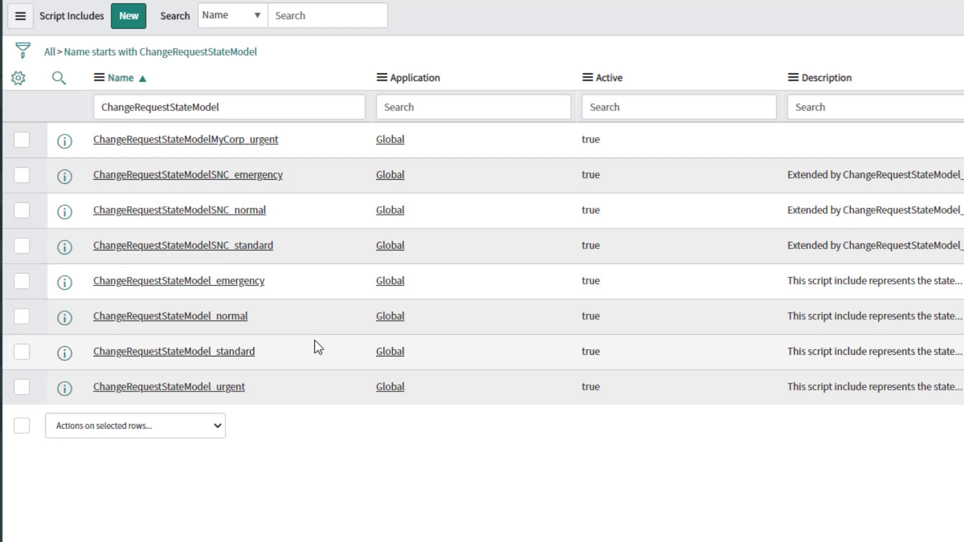
mouse_move(318, 145)
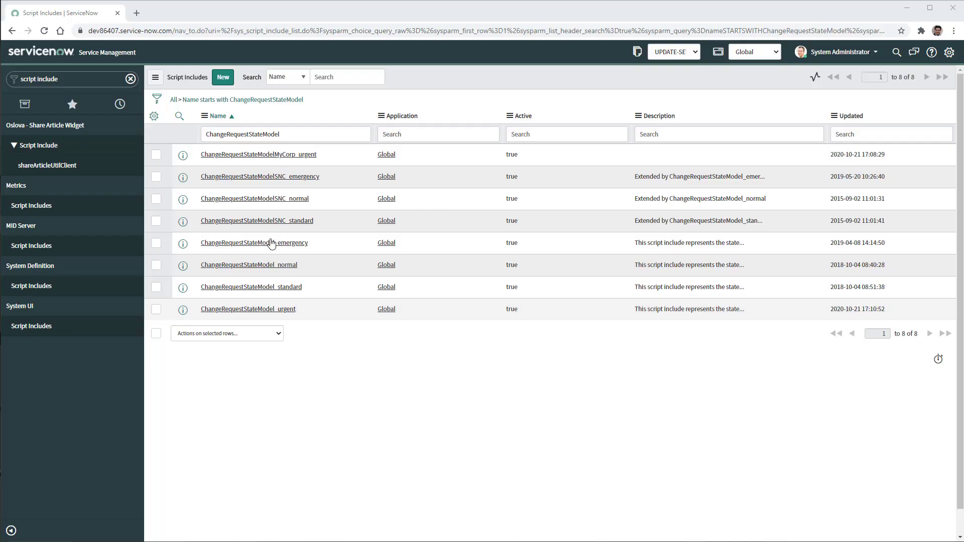
- Search script include names for ChangeRequestStateHandler, showing four handler records
click(285, 134)
text(Handler)
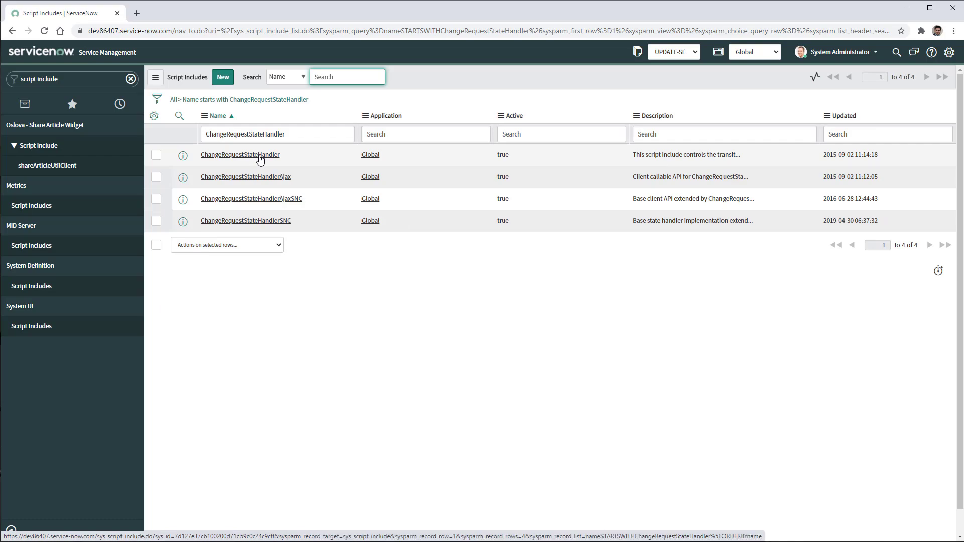
- Add an URGENT constant and urgent-routing _resetModel override to ChangeRequestStateHandler, then save
click(240, 154)
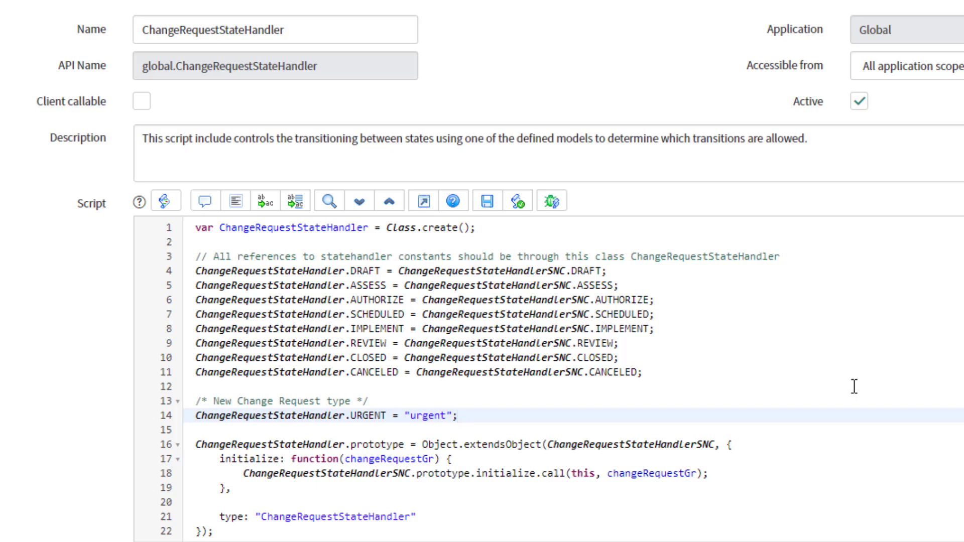
scroll(down, 3)
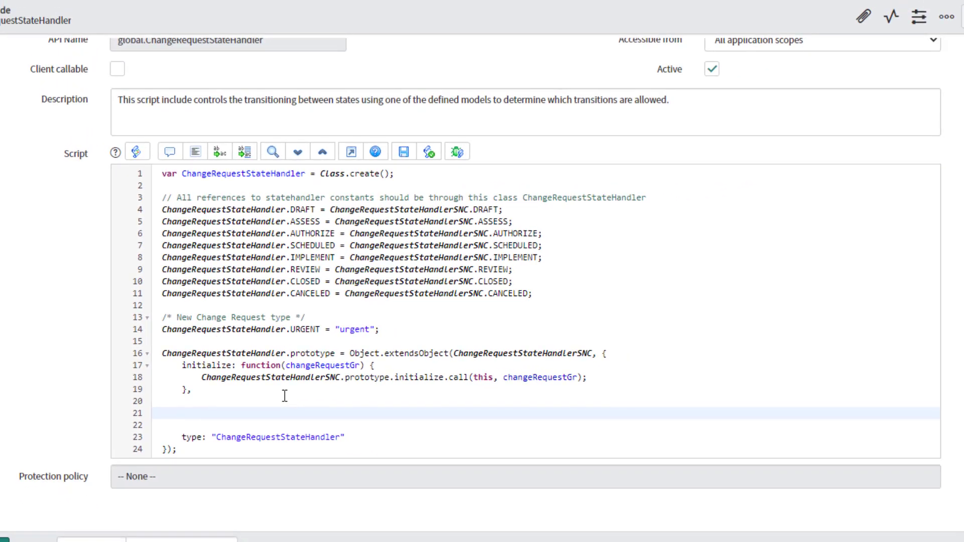
scroll(down, 3)
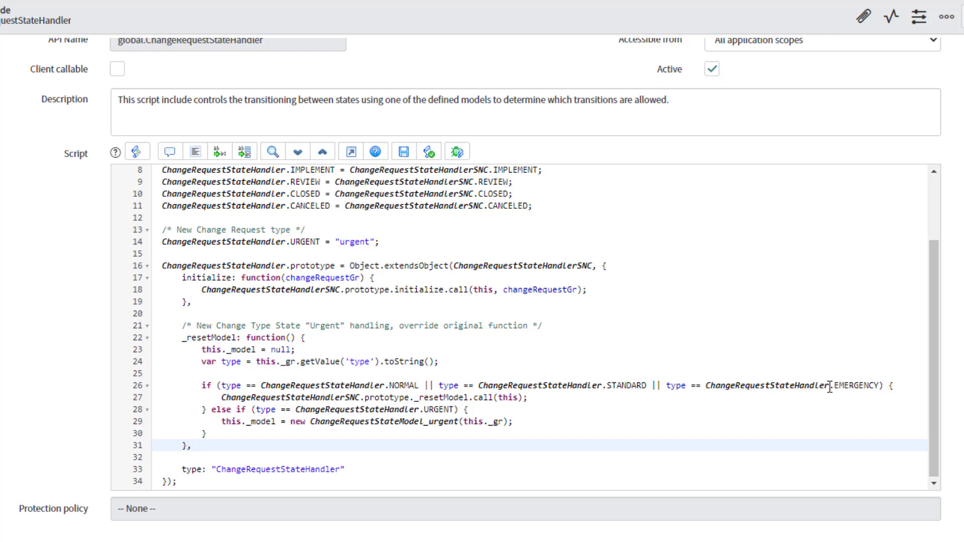
mouse_move(557, 402)
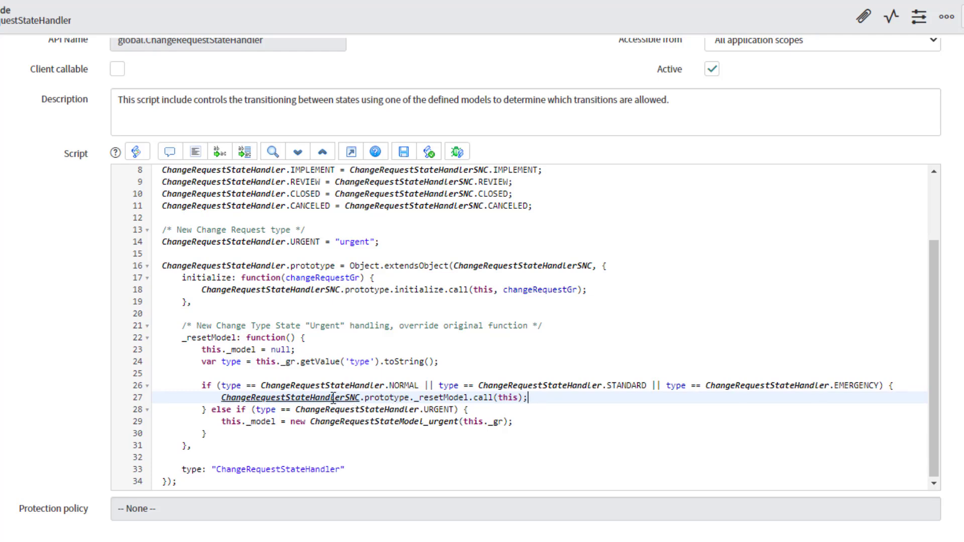
click(526, 398)
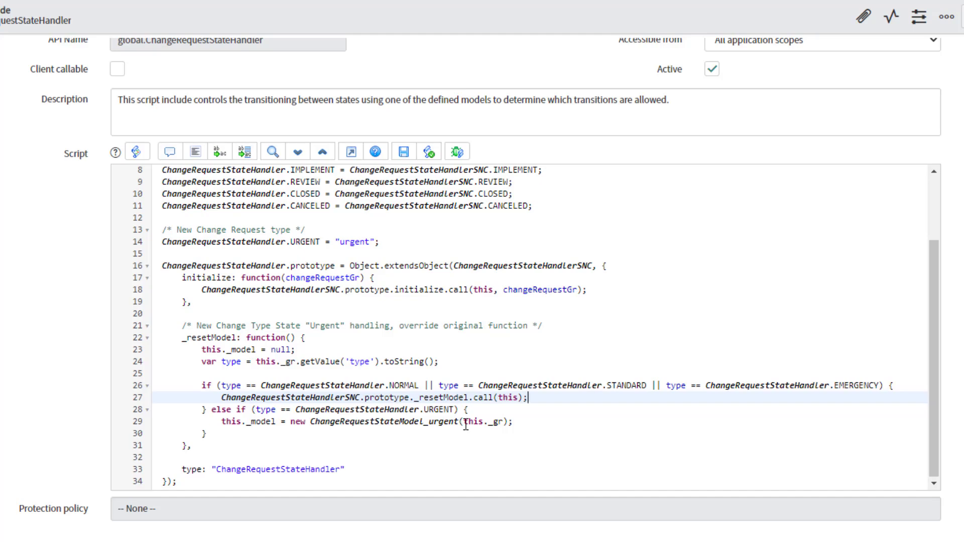
click(947, 17)
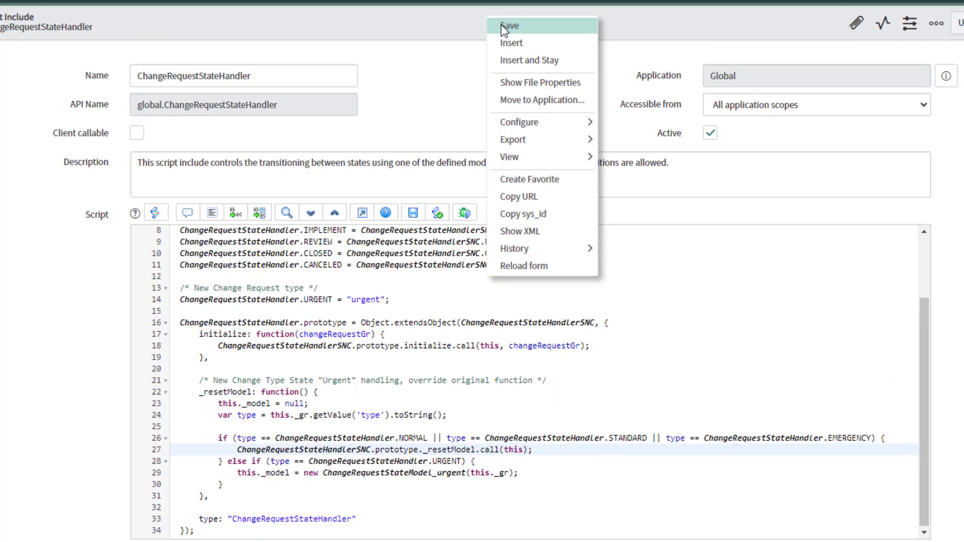
click(509, 26)
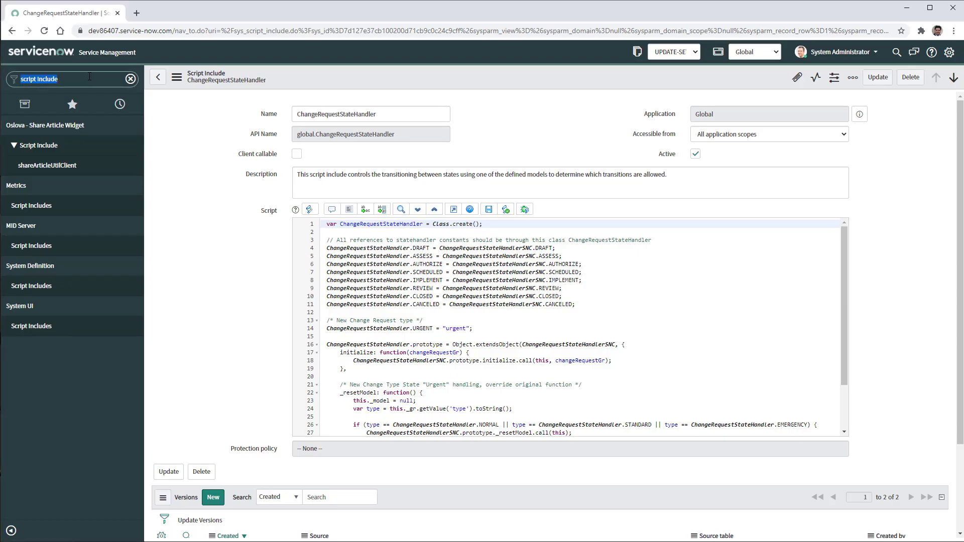
- Open the Workflow Editor and filter published workflows to the change_request table, listing eleven
text(workflow)
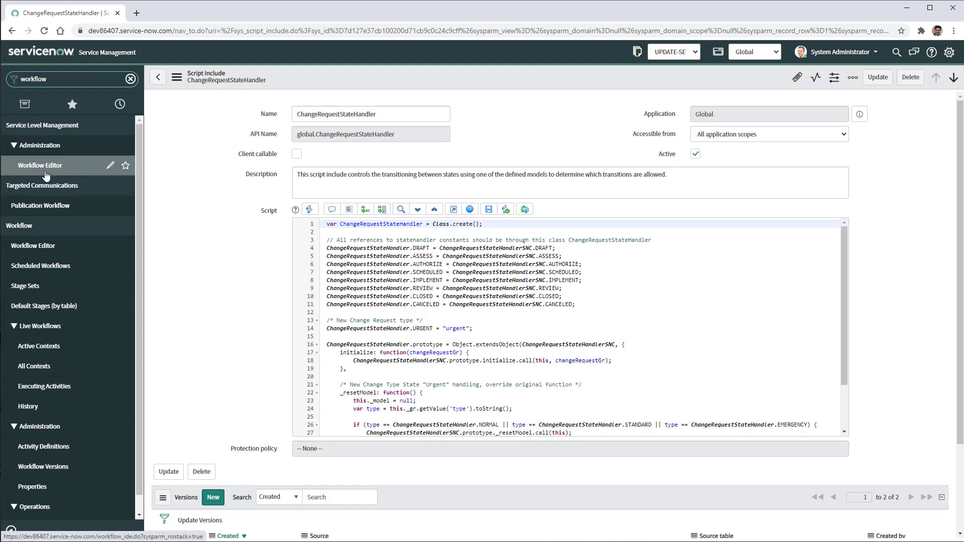
click(39, 165)
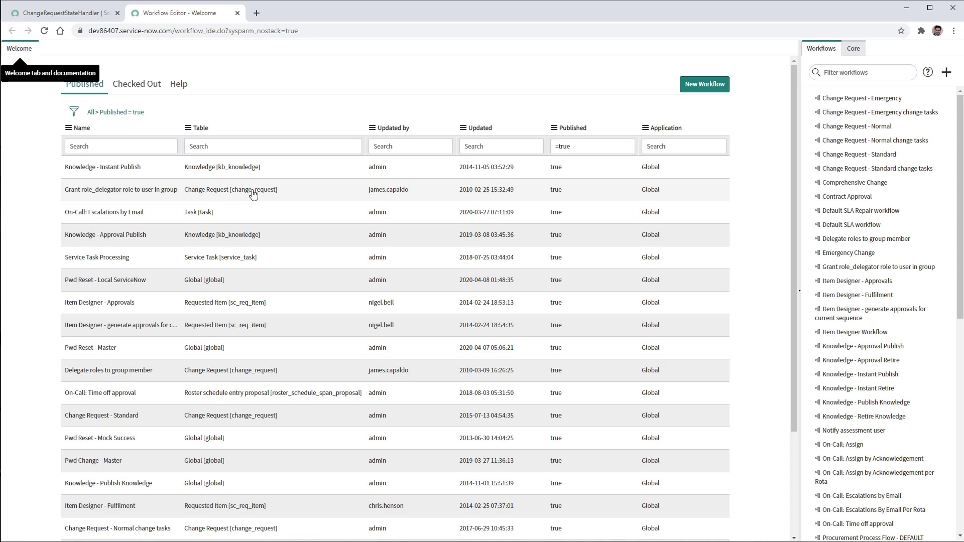
right_click(253, 192)
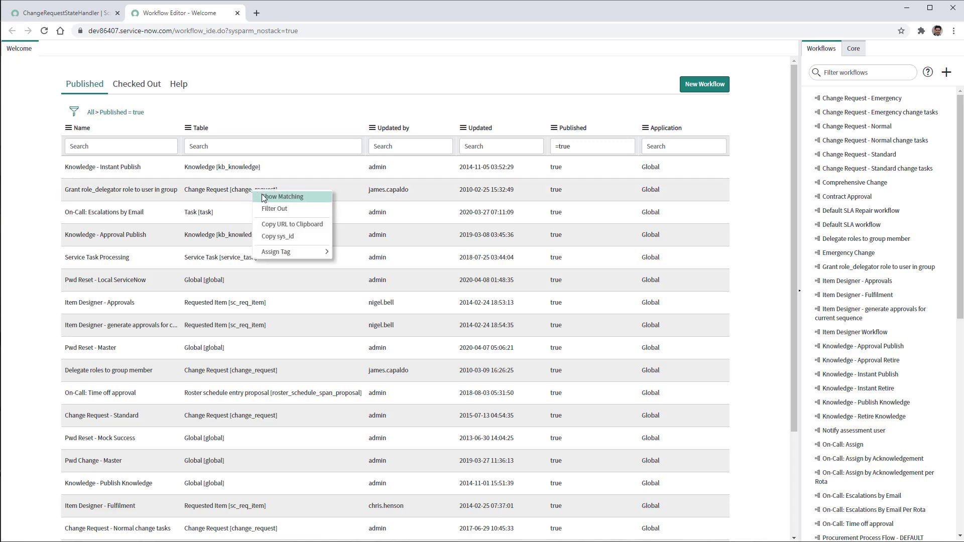
click(283, 196)
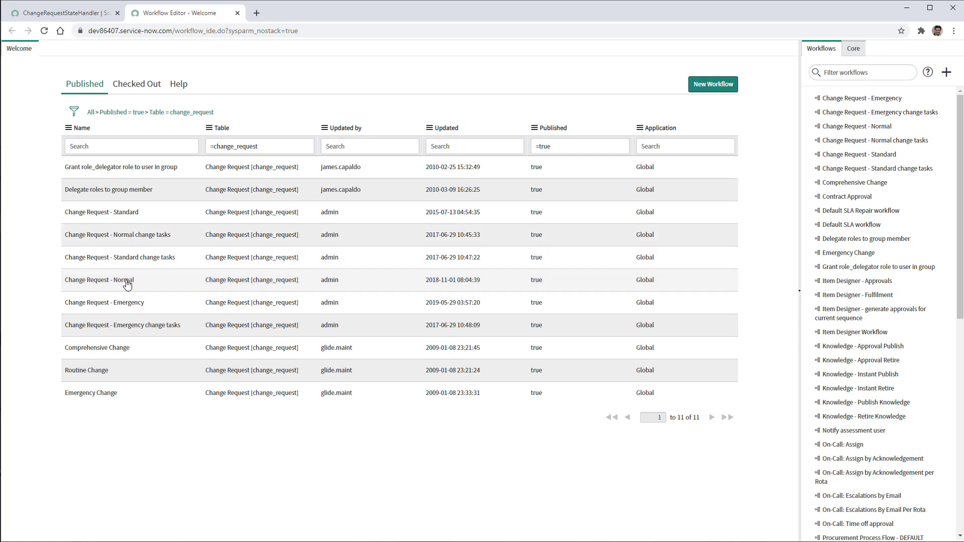
- Copy the Change Request - Normal workflow as a checked-out 'Change Request - Urgent' workflow
double_click(100, 279)
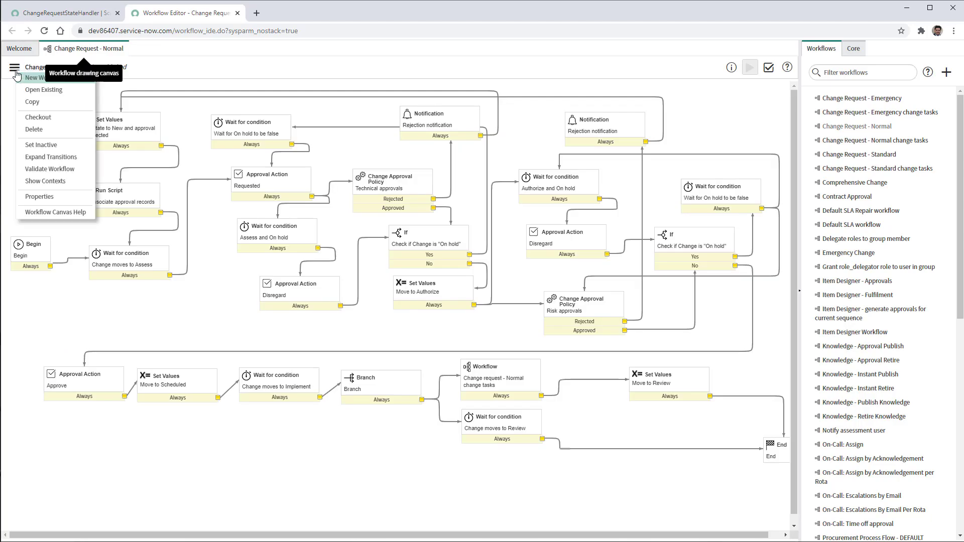
mouse_move(45, 77)
text(Change Re)
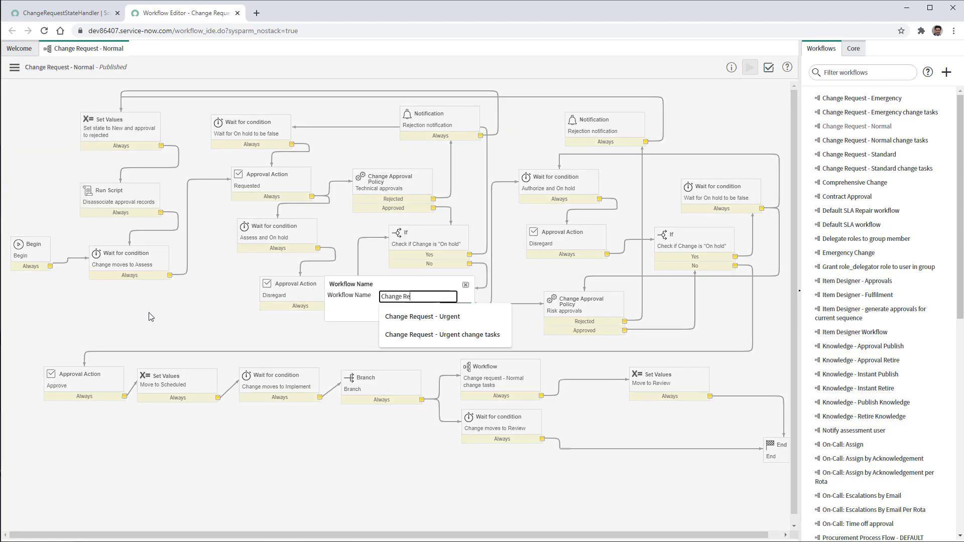
text(quest - Urgent)
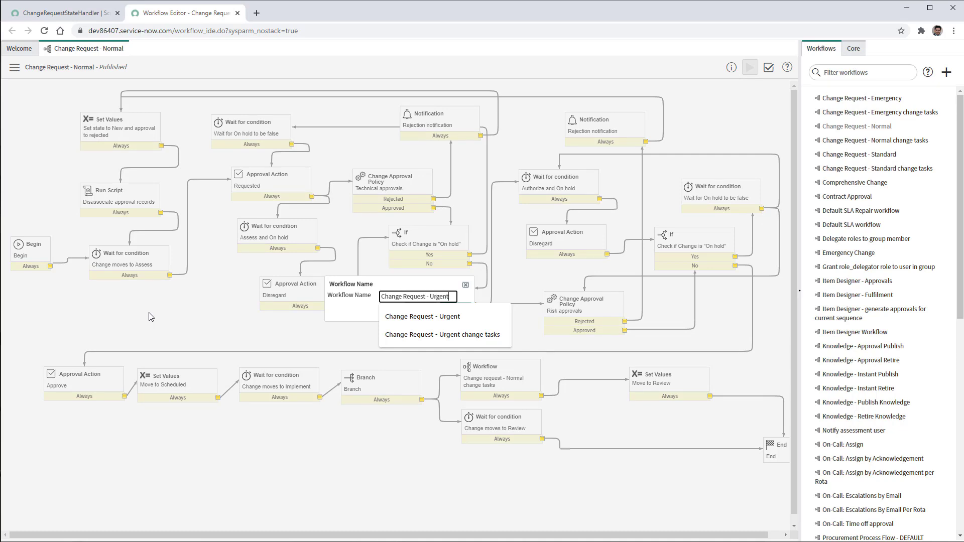
mouse_move(250, 337)
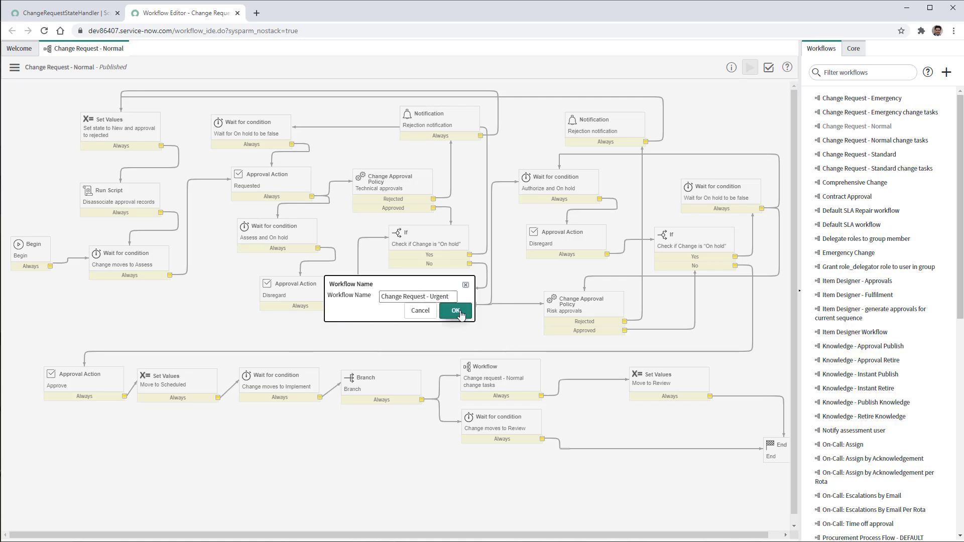
click(455, 311)
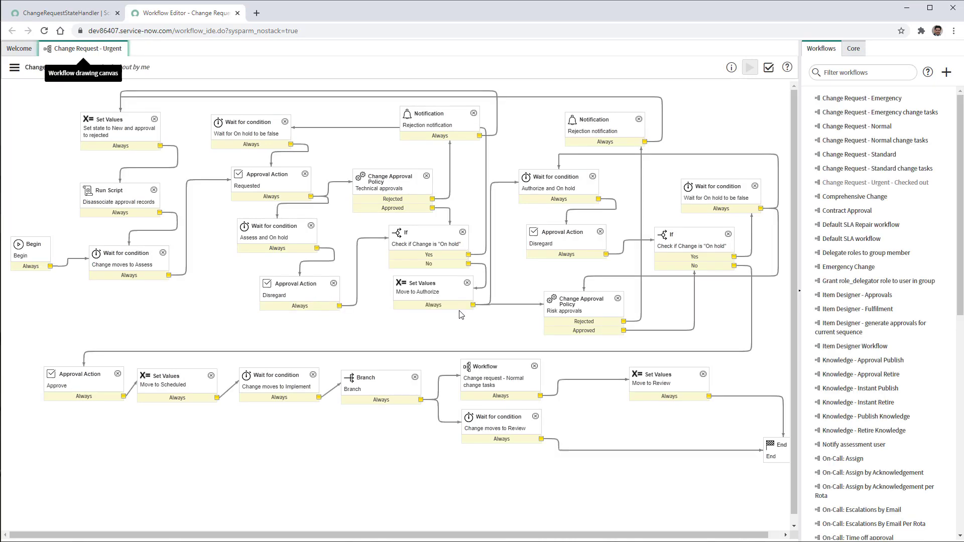
mouse_move(318, 74)
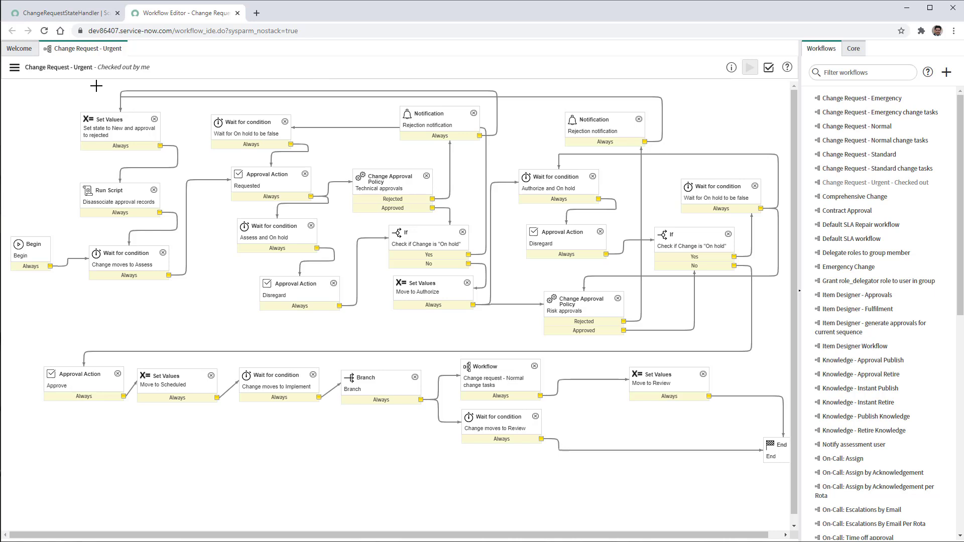
click(14, 67)
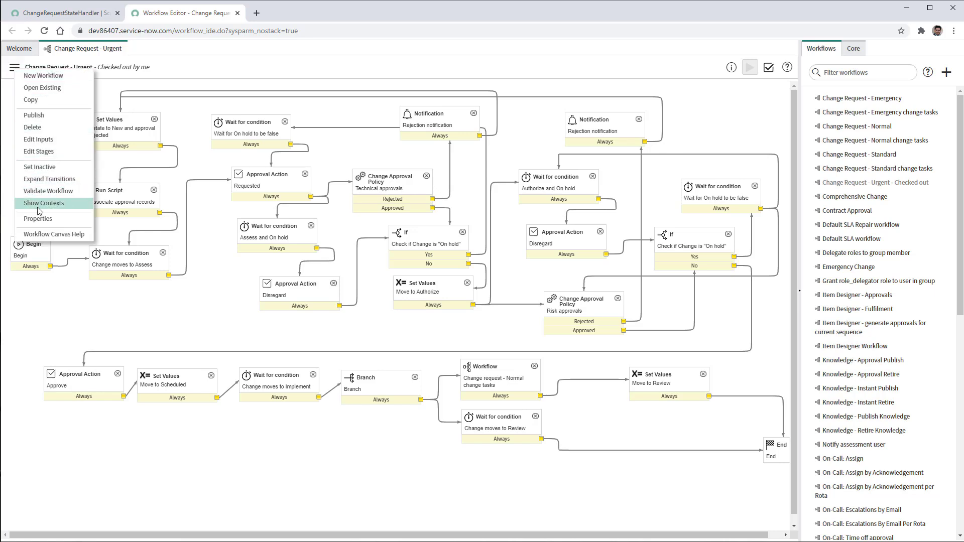
- Set the Urgent workflow's trigger condition to Type is Urgent and update its properties
click(38, 219)
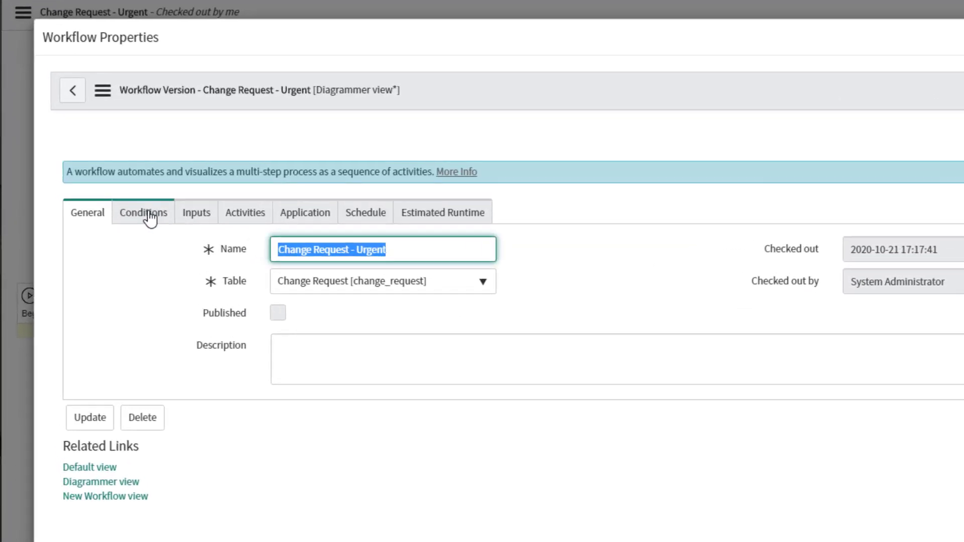
click(143, 212)
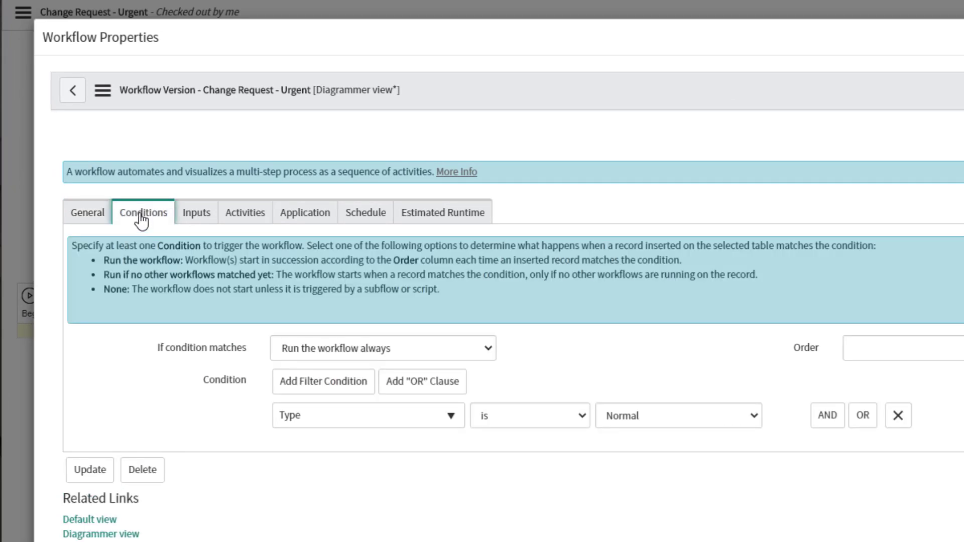
mouse_move(680, 422)
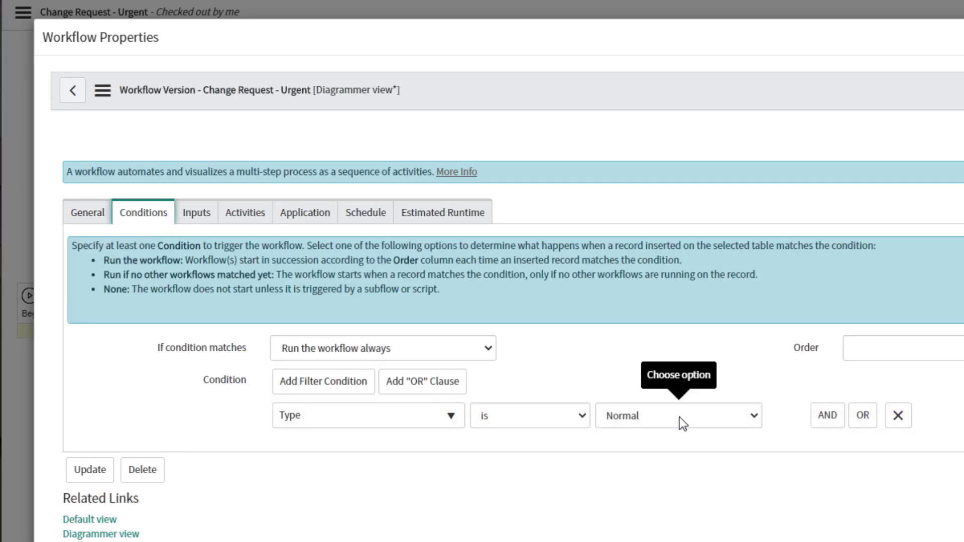
click(677, 416)
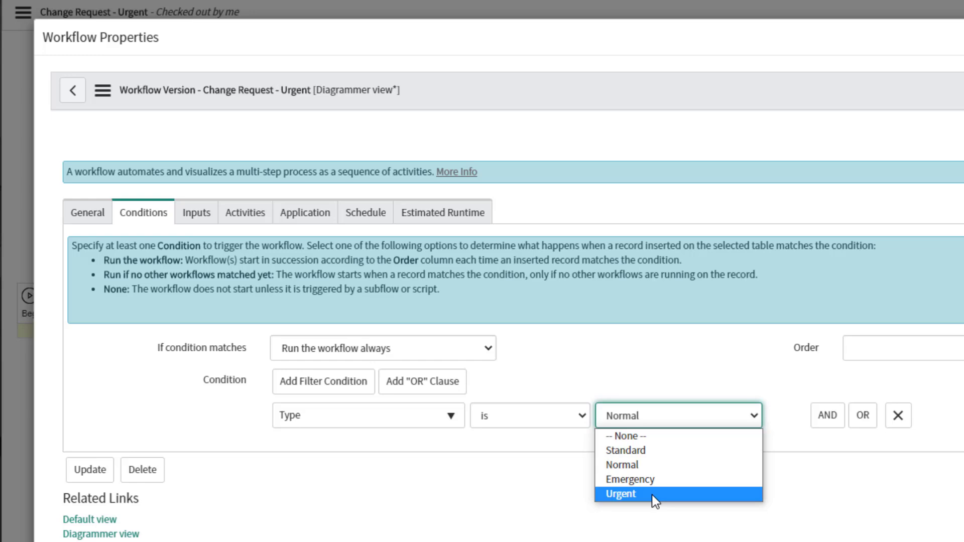
click(621, 494)
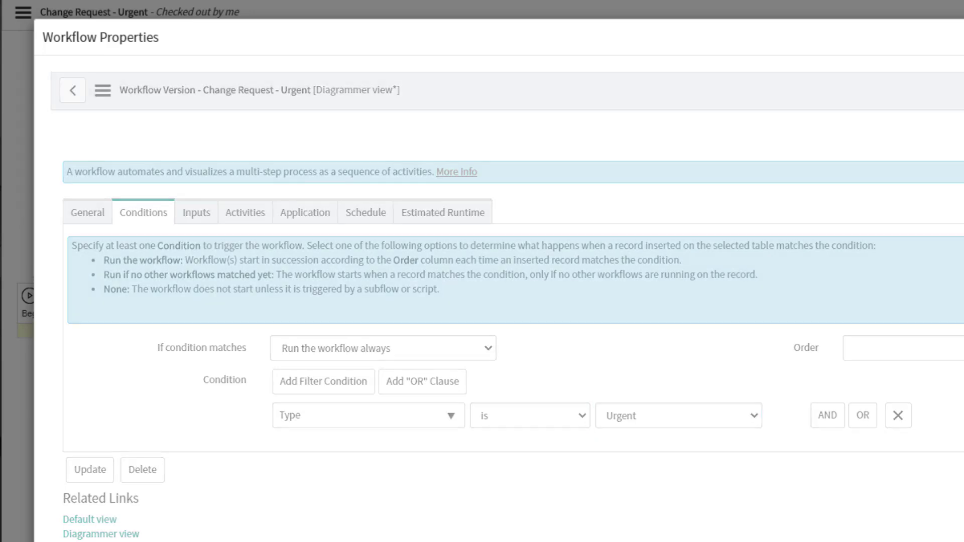
click(72, 89)
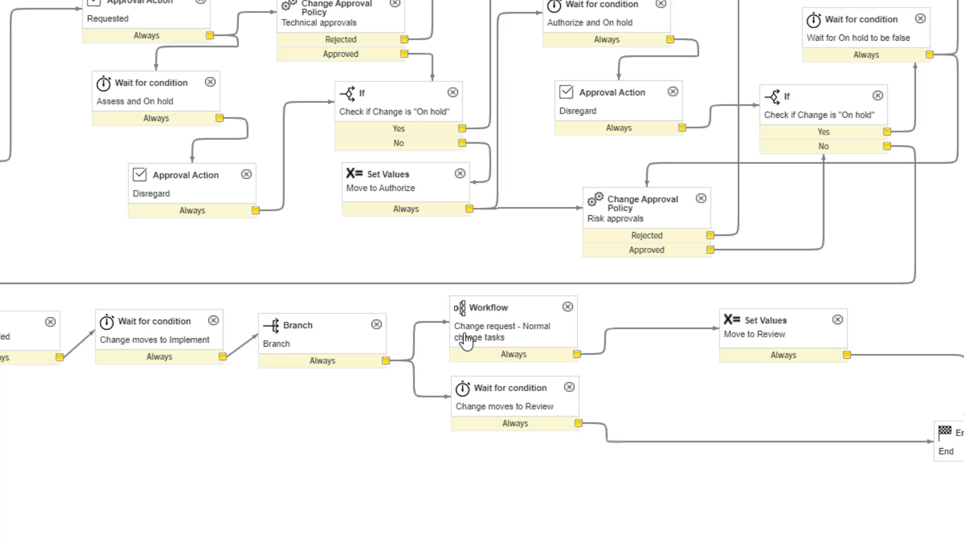
mouse_move(509, 341)
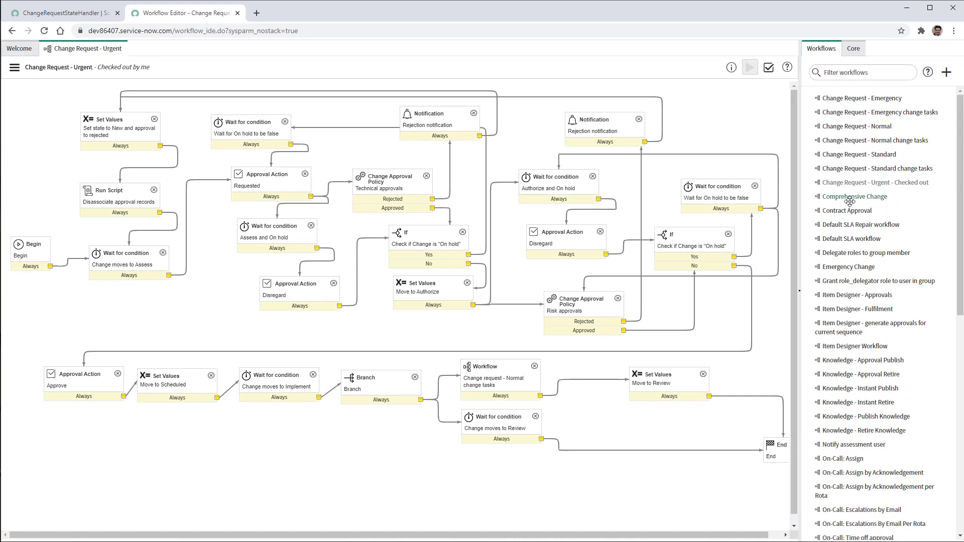
mouse_move(866, 140)
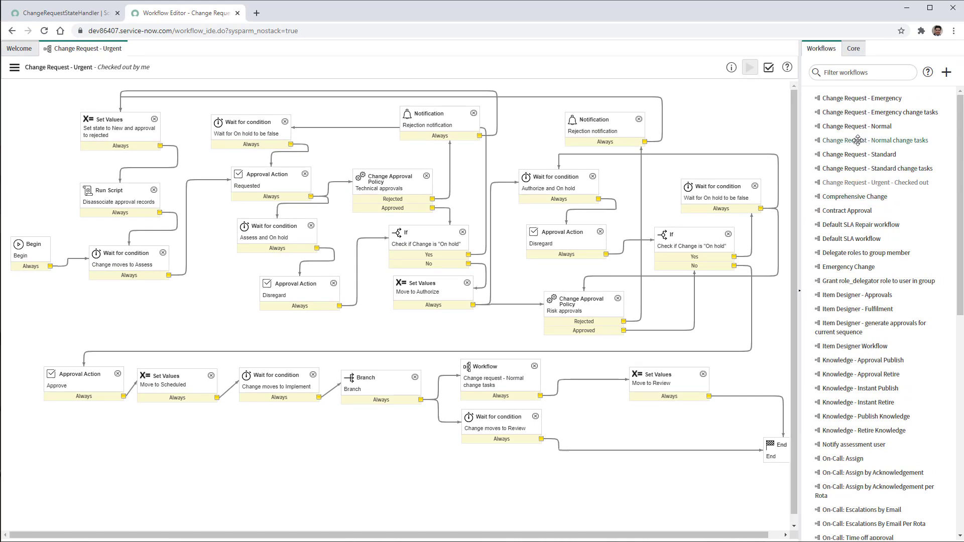
- Open Change Request - Normal change tasks from the Workflows palette in a new tab
click(875, 140)
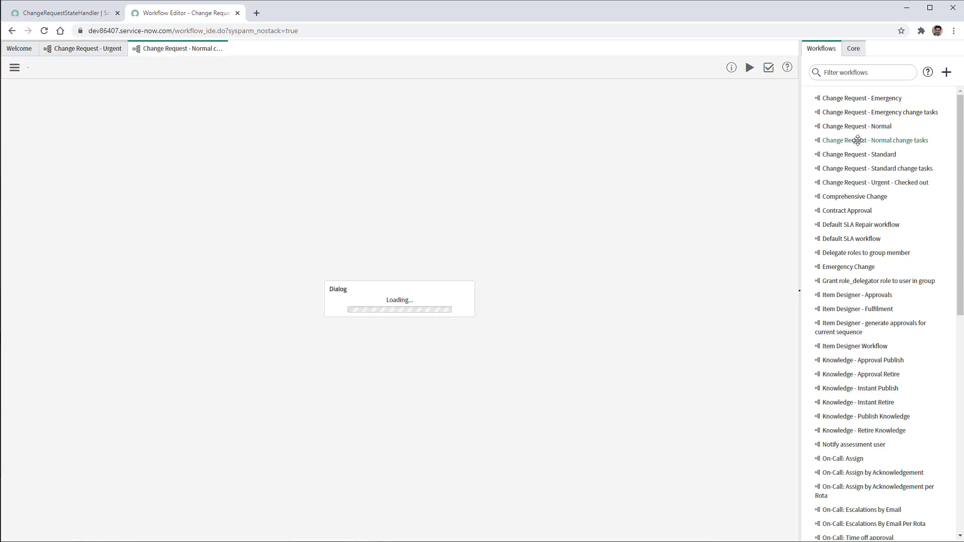
- Copy Normal change tasks as 'Change Request - Urgent change tasks' and publish the copy
click(874, 140)
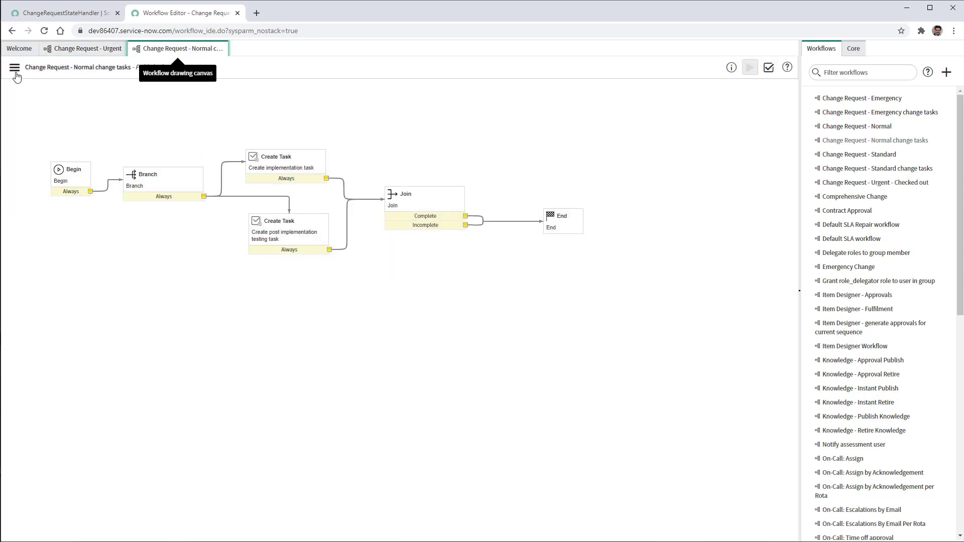
click(14, 68)
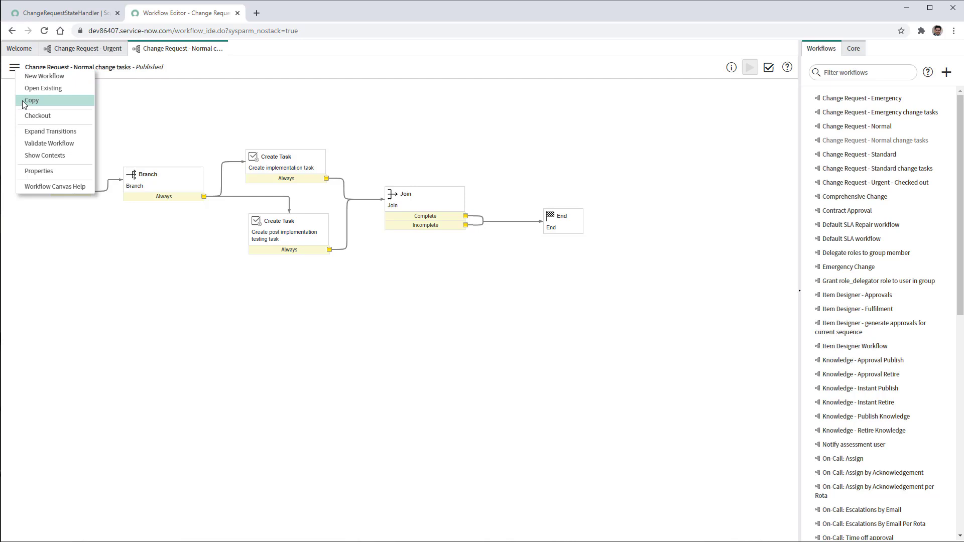
click(32, 100)
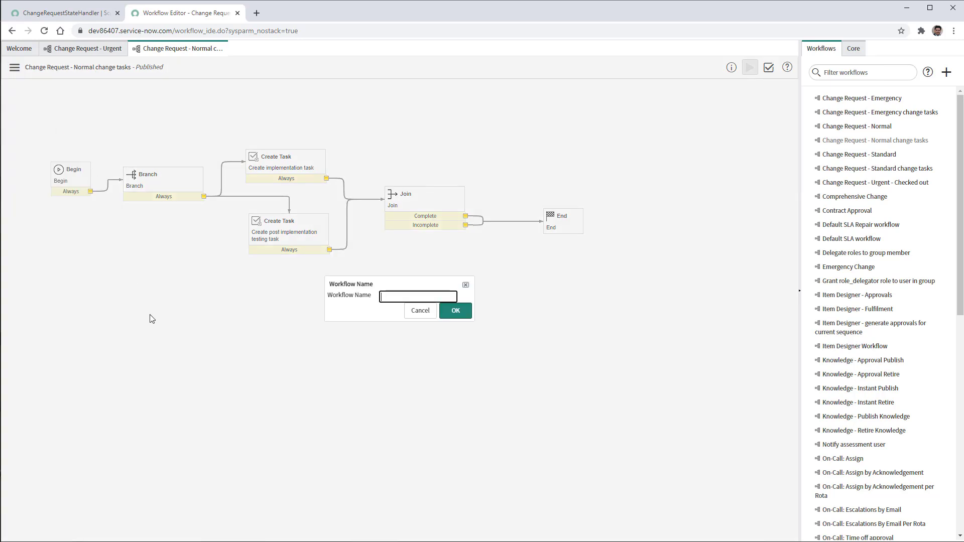
text(Change Request - Urgen)
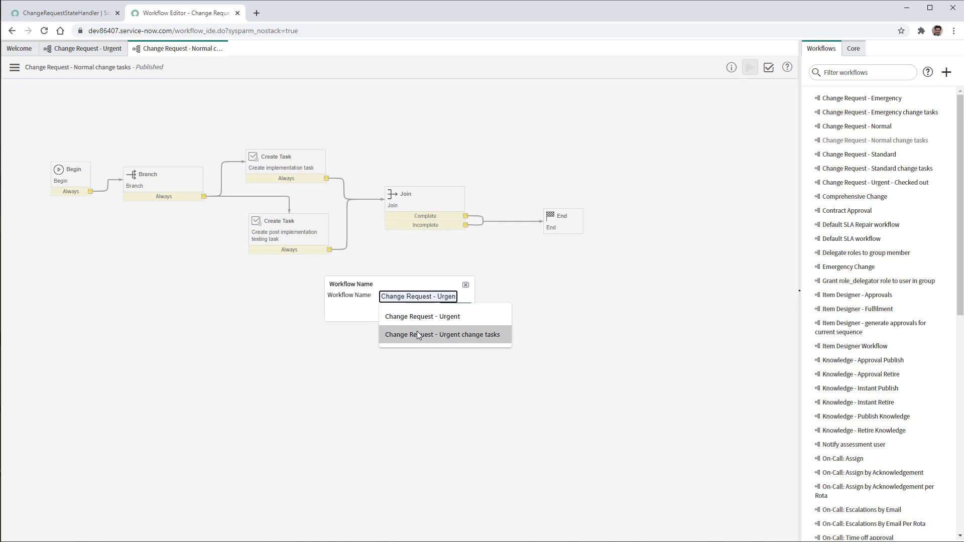
click(441, 335)
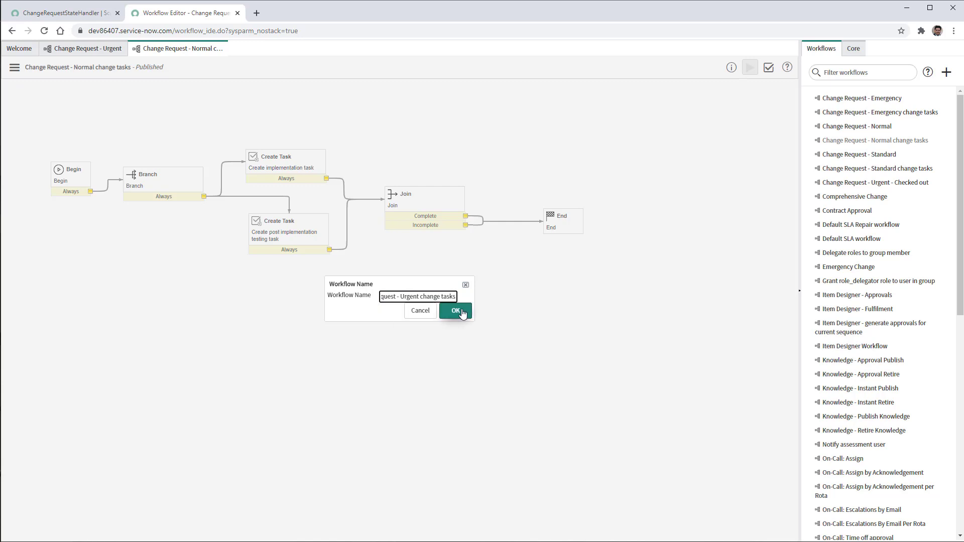
click(455, 310)
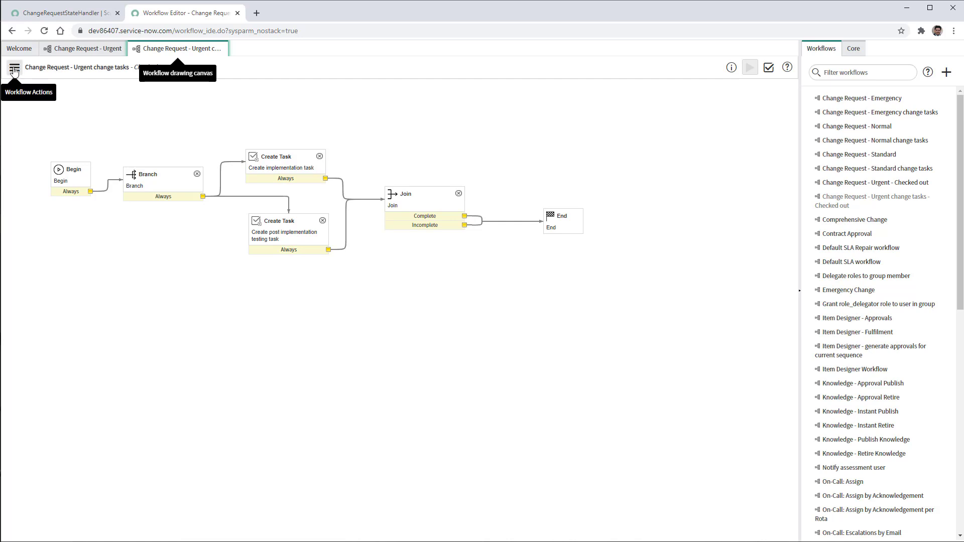
click(14, 66)
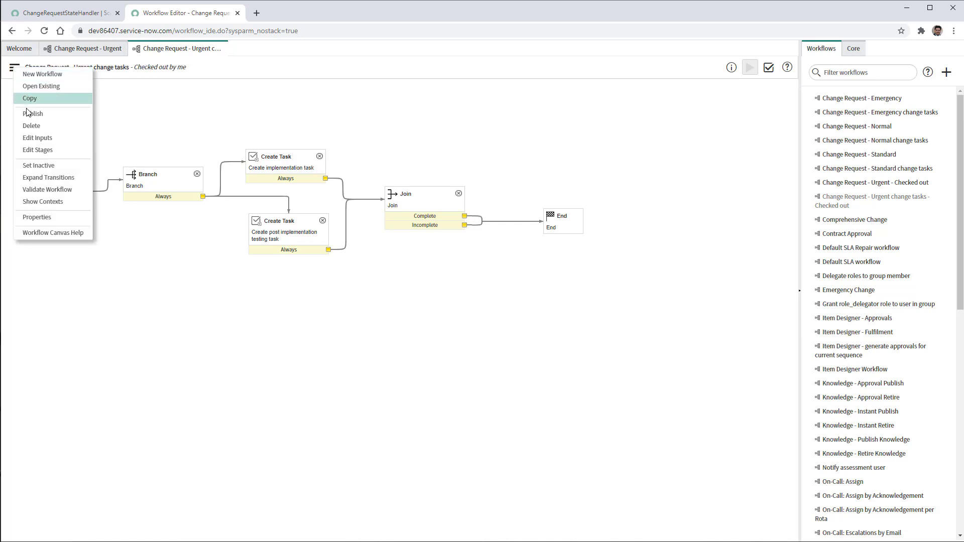
mouse_move(33, 113)
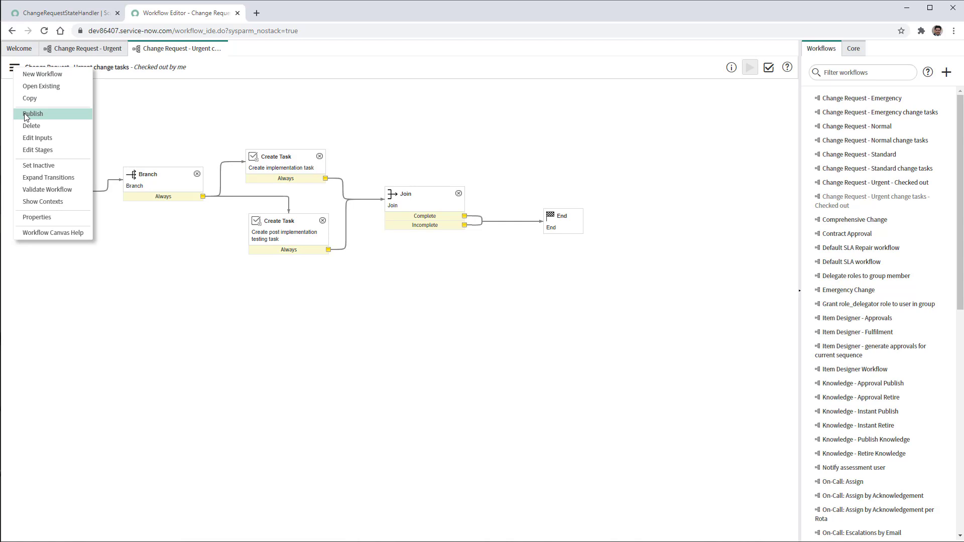
click(33, 113)
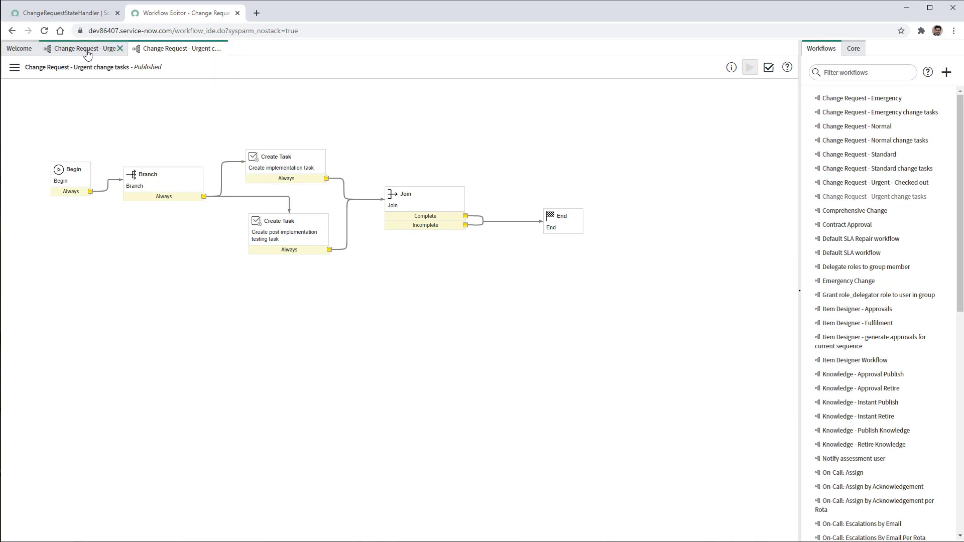
- In Change Request - Urgent, swap the Normal change tasks subflow for Urgent change tasks
click(80, 48)
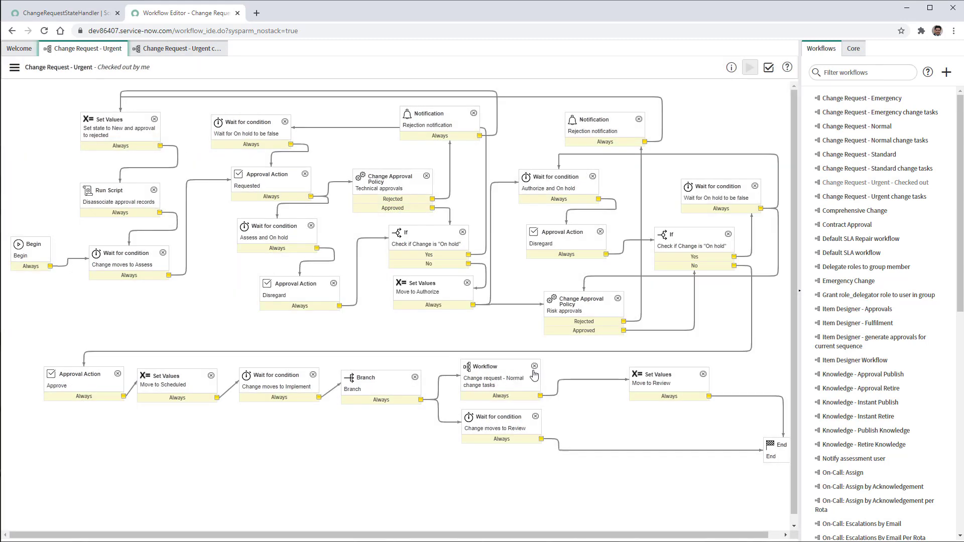
mouse_move(535, 366)
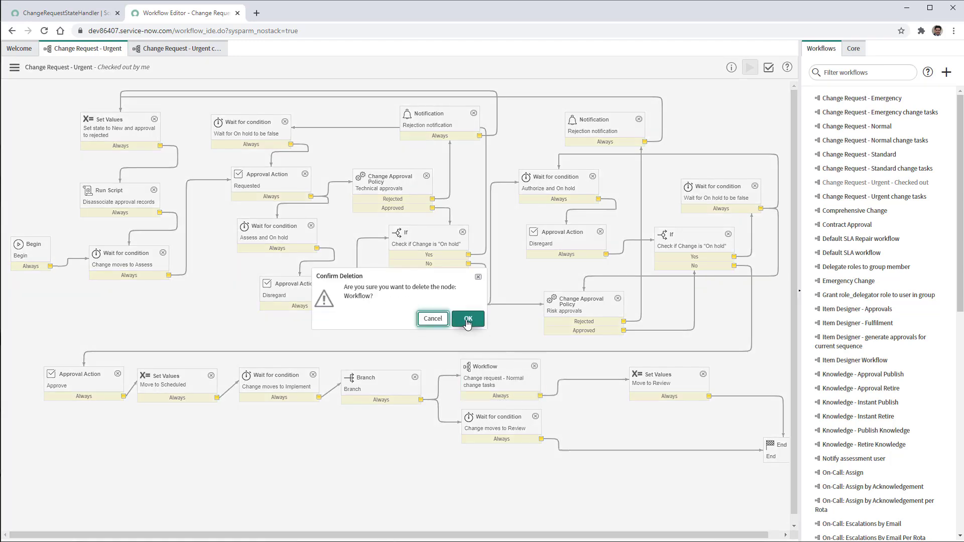
click(467, 320)
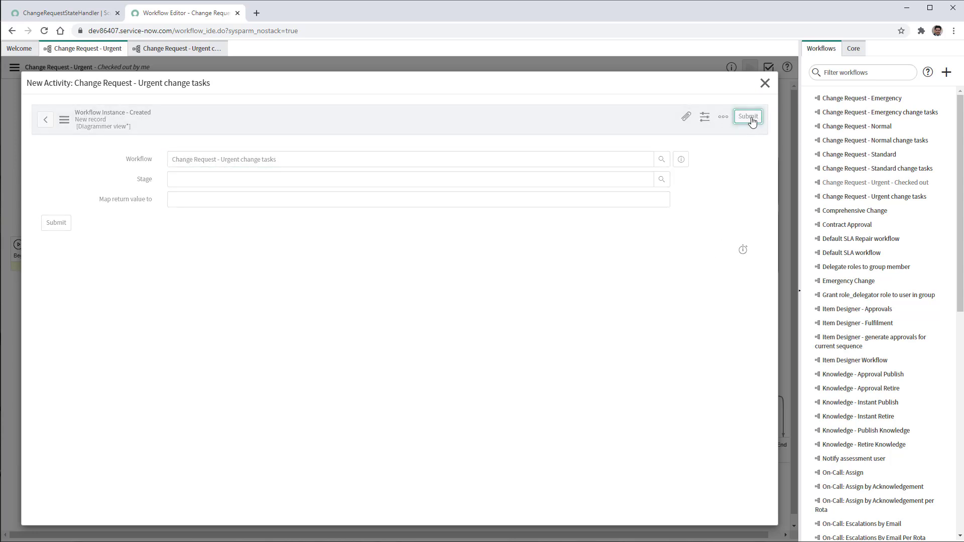
click(748, 116)
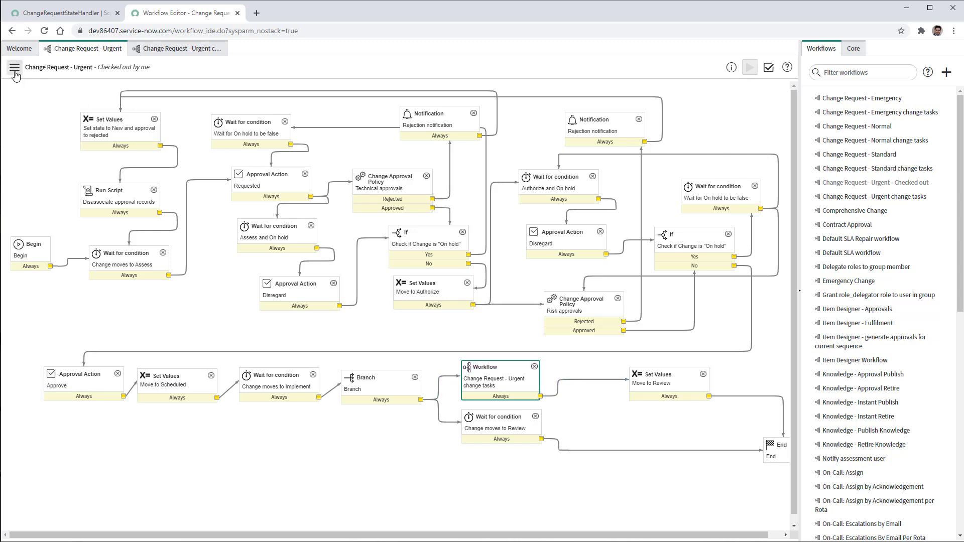
- Publish Change Request - Urgent and return to the ChangeRequestStateHandler script include tab
click(15, 67)
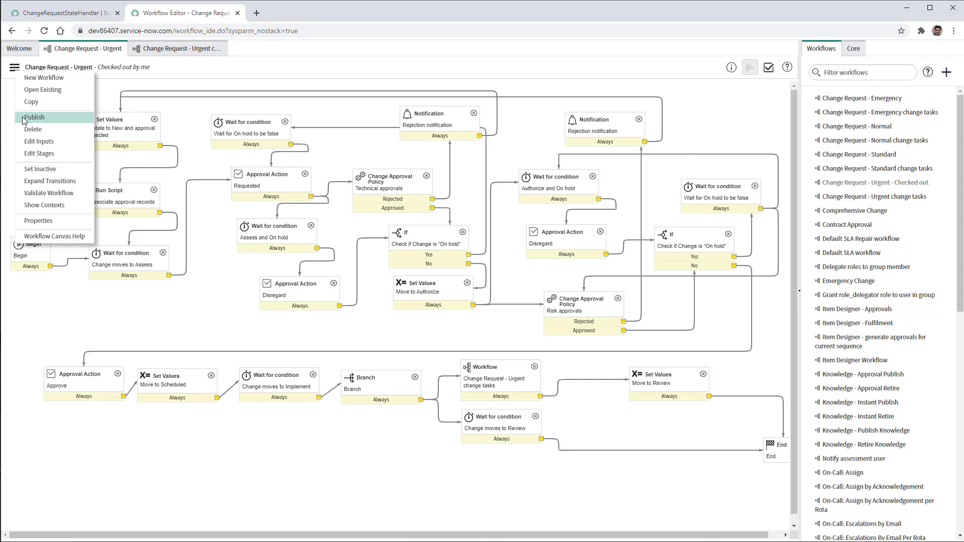
click(34, 117)
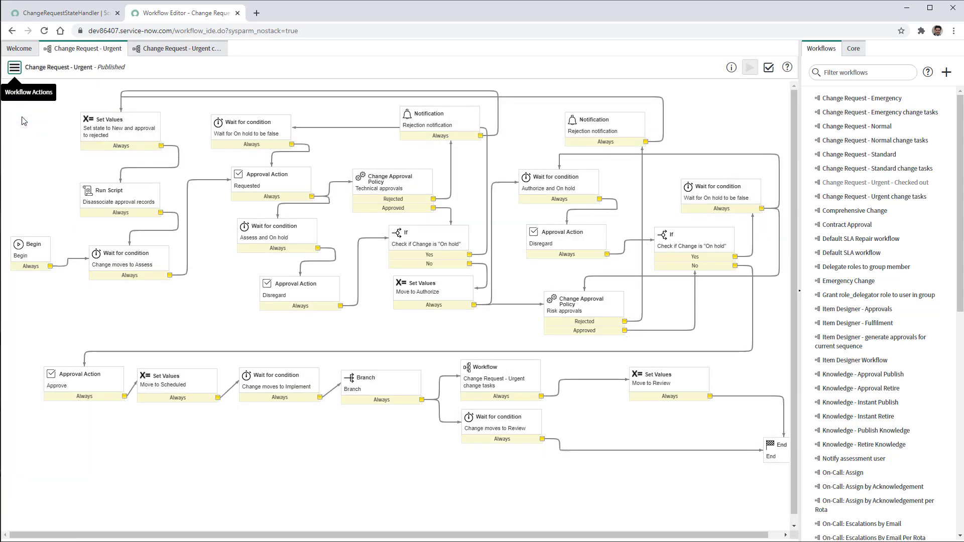
mouse_move(49, 90)
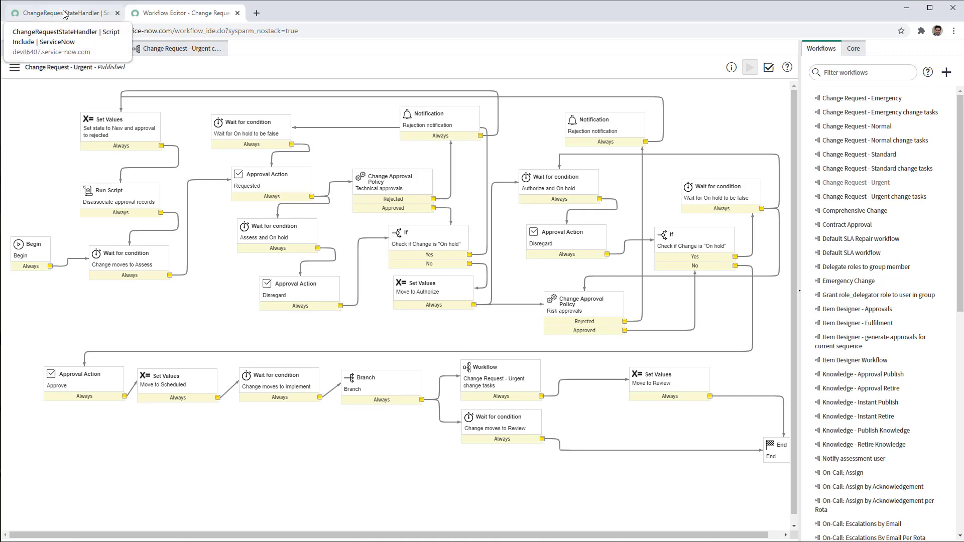
click(61, 13)
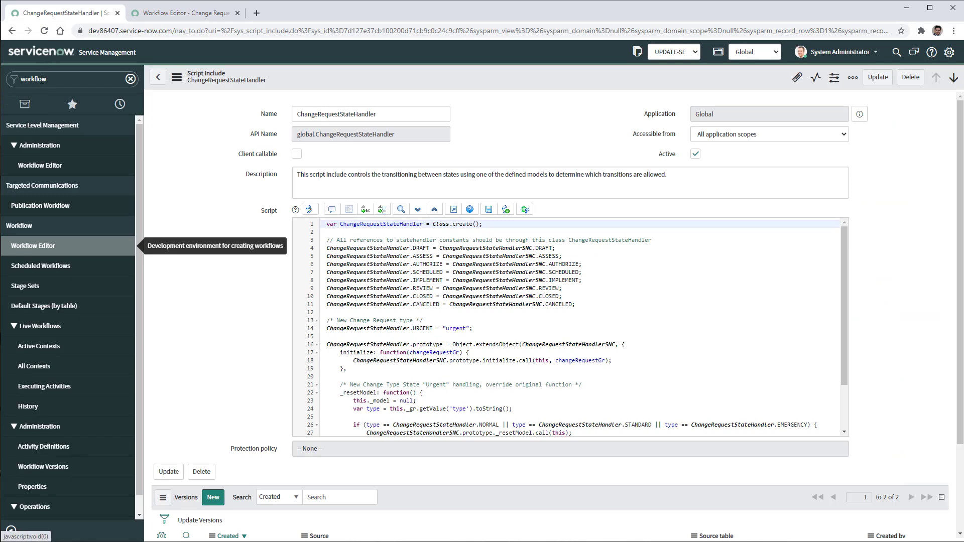
- Save Urgent change request CHG0030001 with description 'test' and close the Workflow Editor tab
text(change)
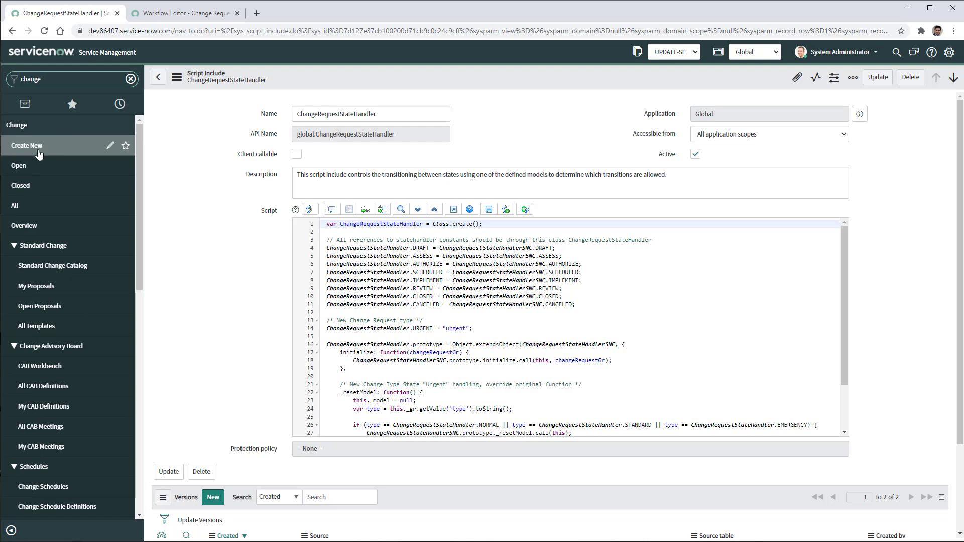
click(27, 145)
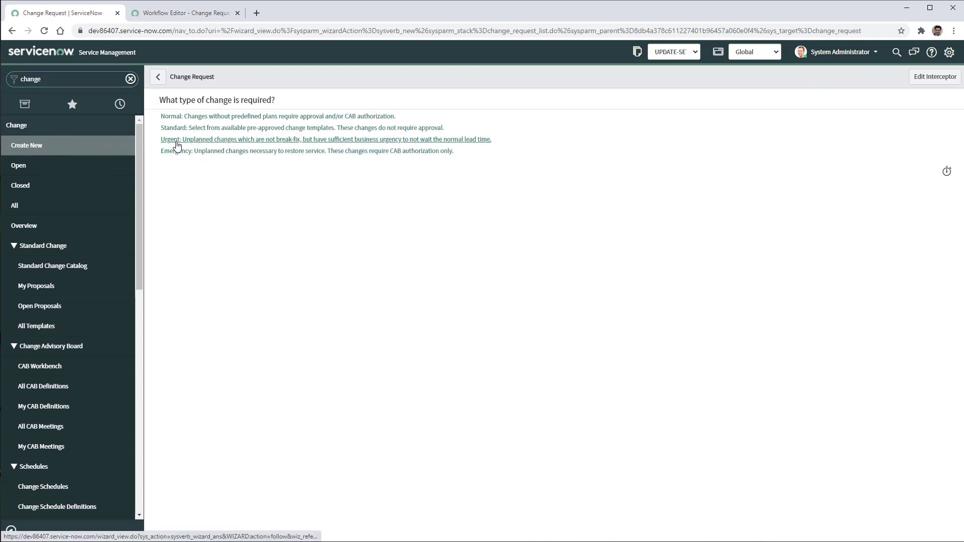
click(169, 139)
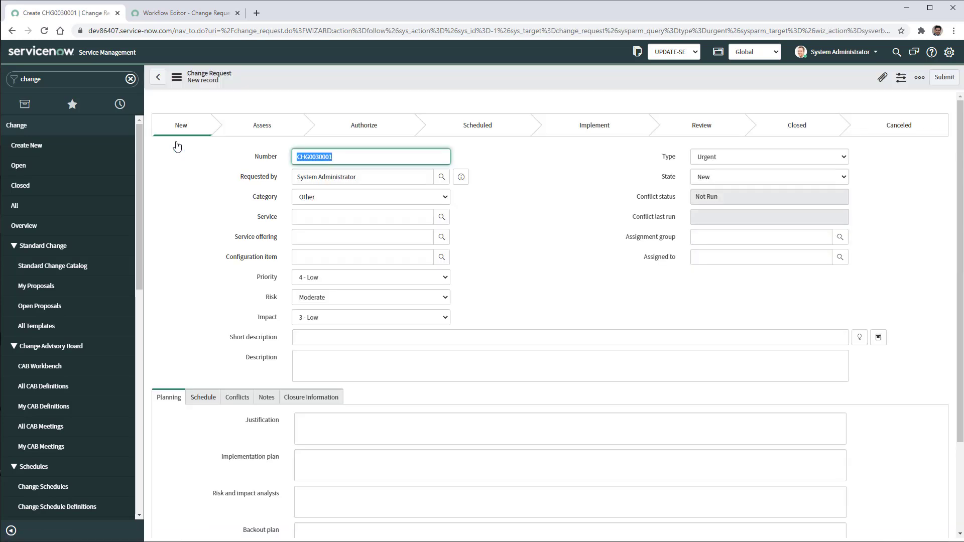
mouse_move(697, 163)
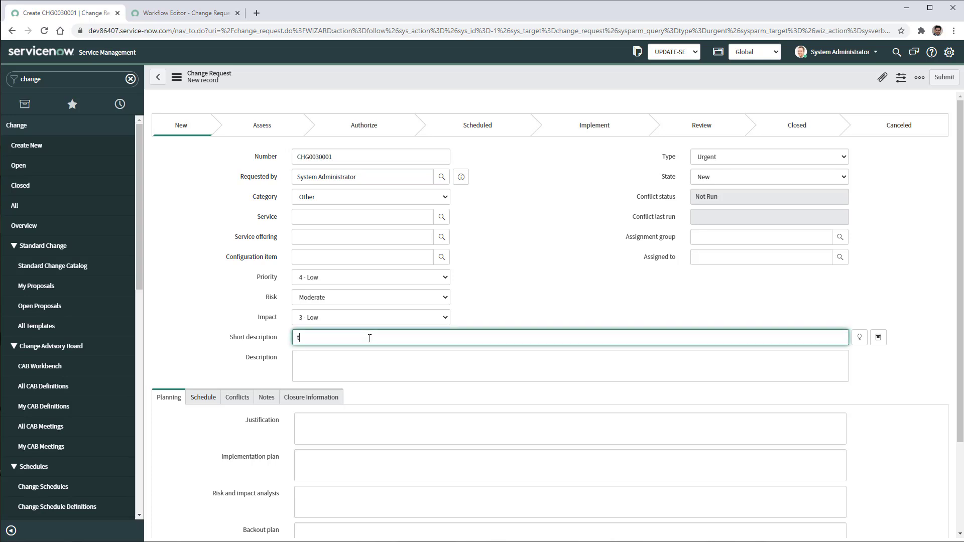
text(test)
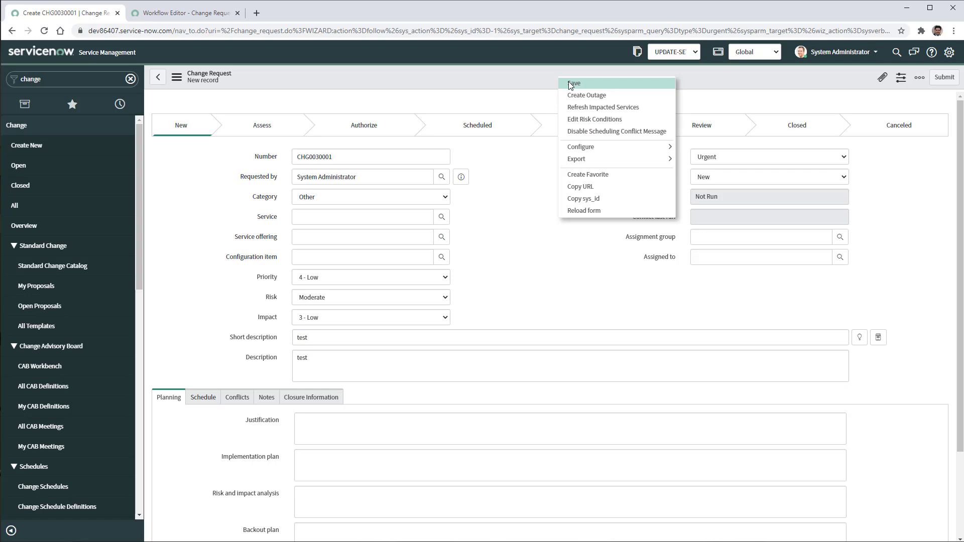
click(564, 84)
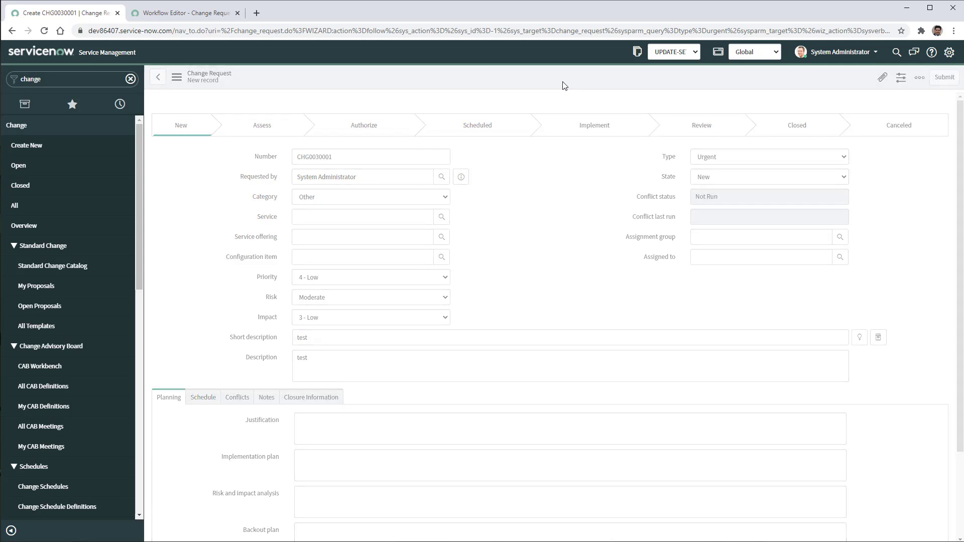
click(945, 77)
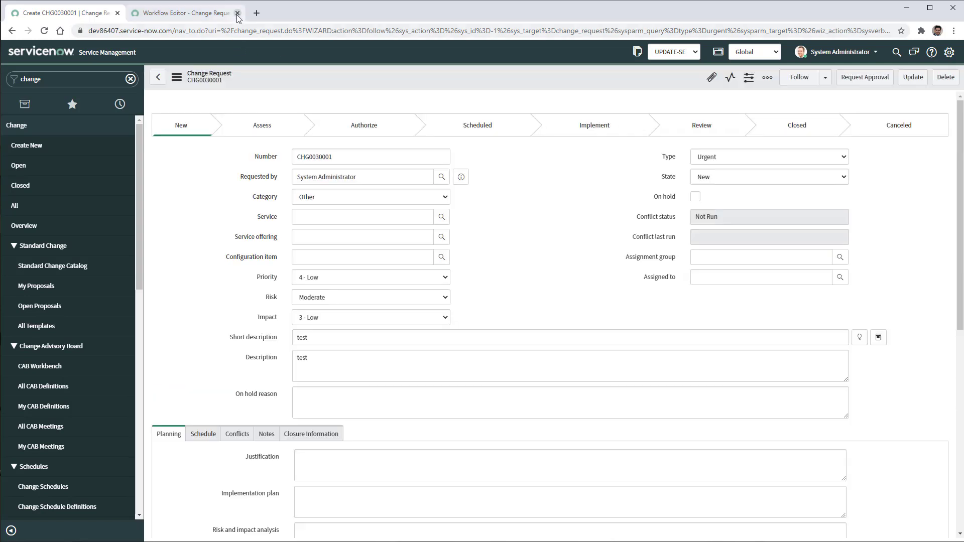
click(237, 12)
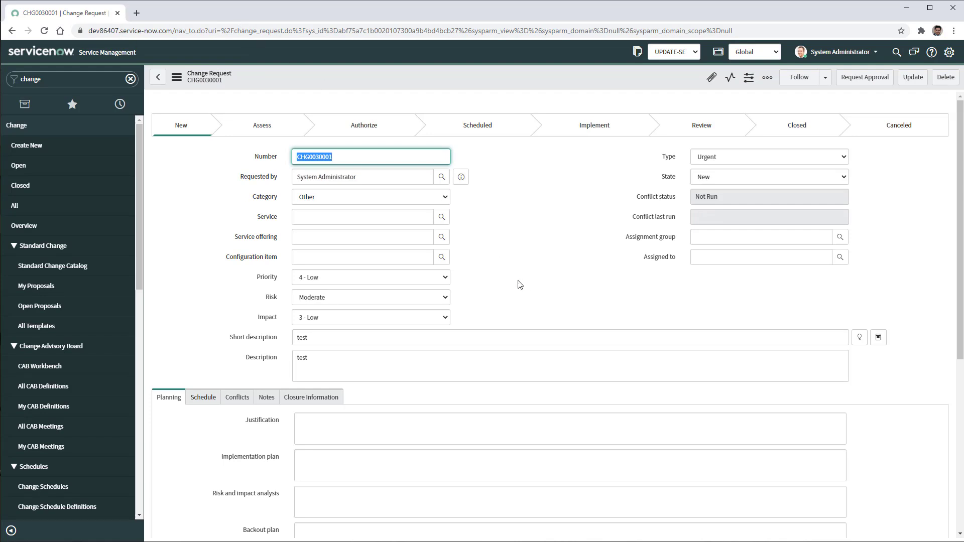
- View CHG0030001's running Change Request - Urgent workflow context, then return to the record
scroll(down, 3)
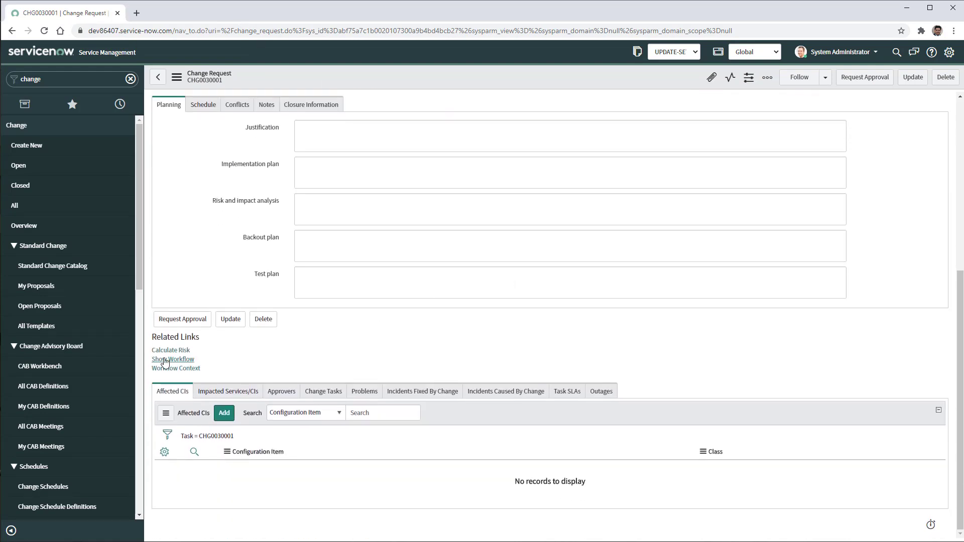
click(173, 359)
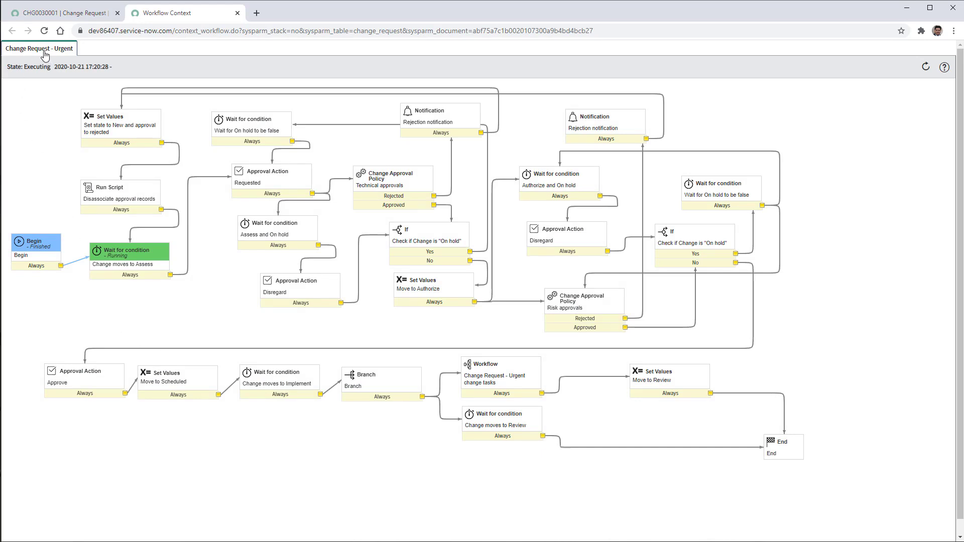
mouse_move(54, 106)
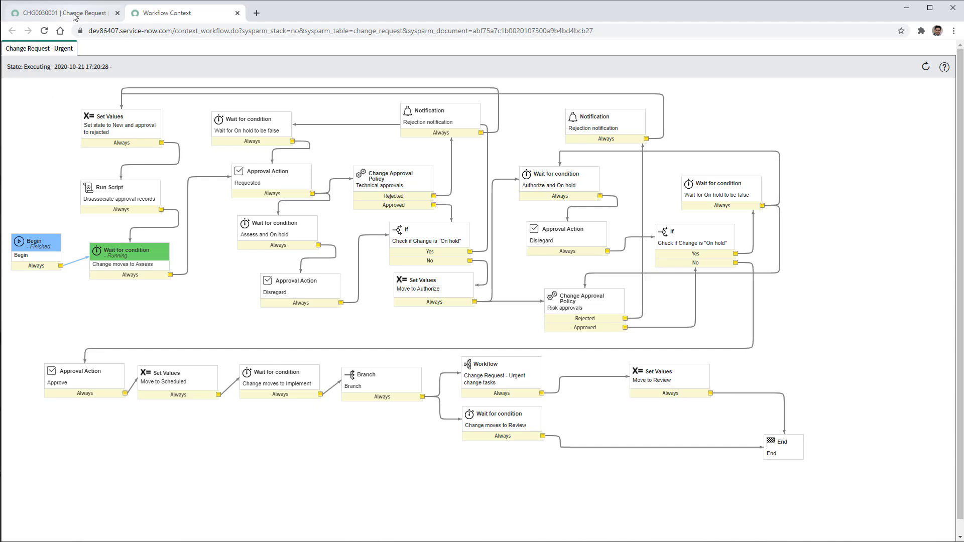
click(61, 12)
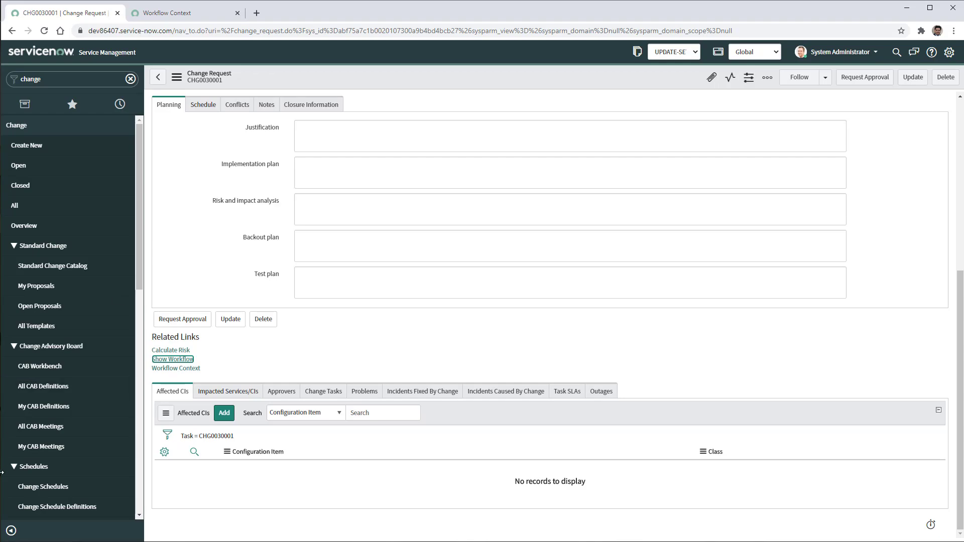